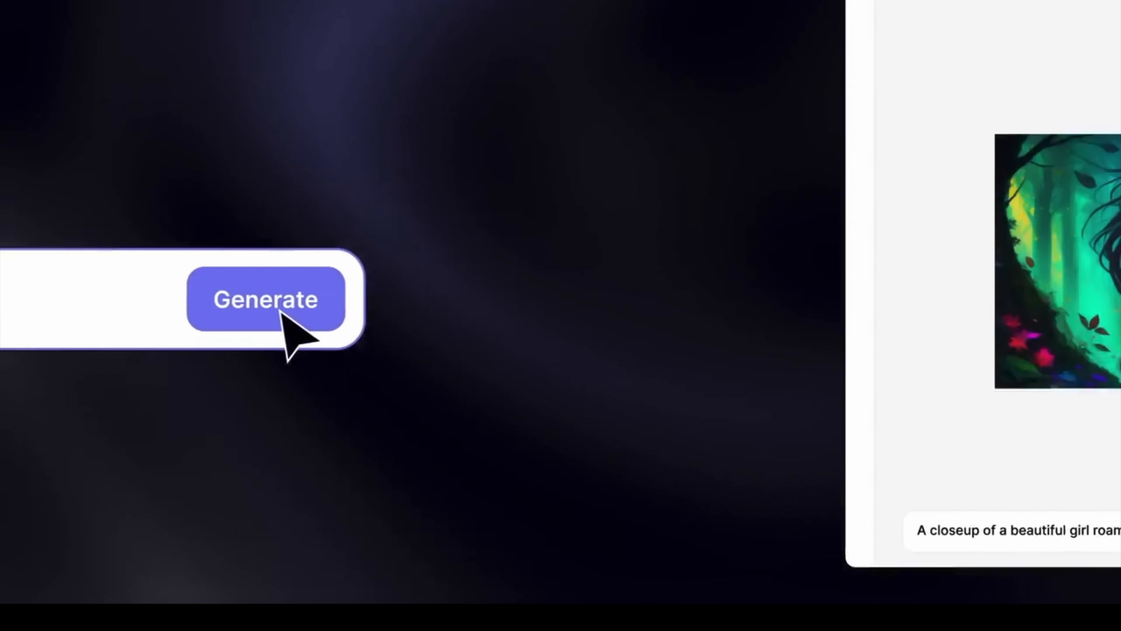
- Enter the girl-in-a-space-suit prompt with Cosmic style and 'Space Glasses, Abnormalaties' as negative prompt
left_click(262, 305)
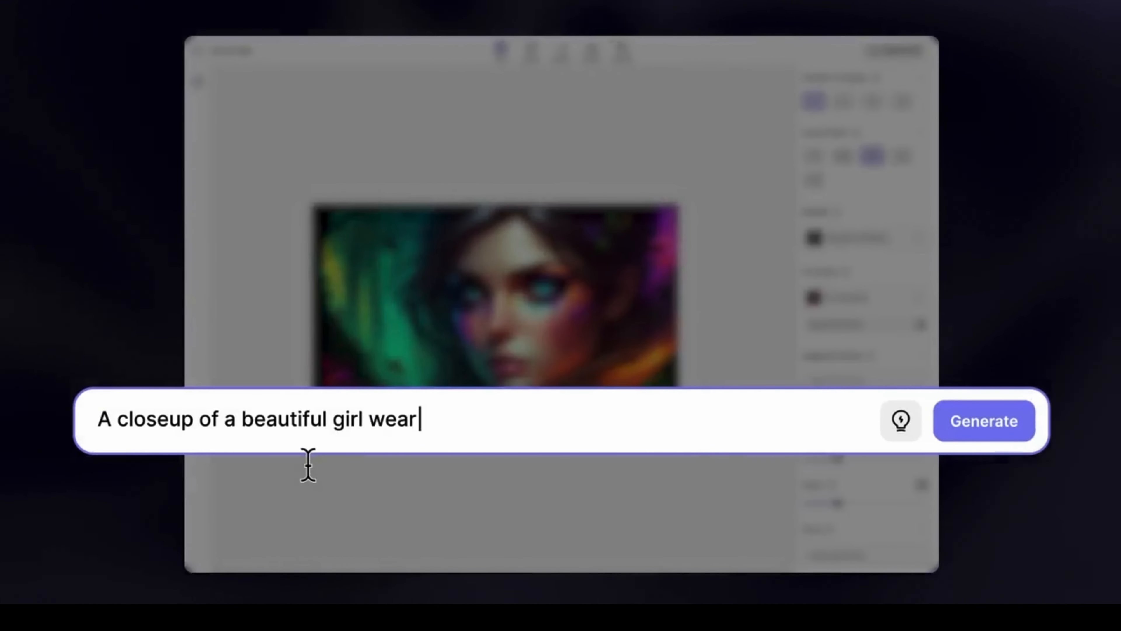
type("ing a space suit wandering in space")
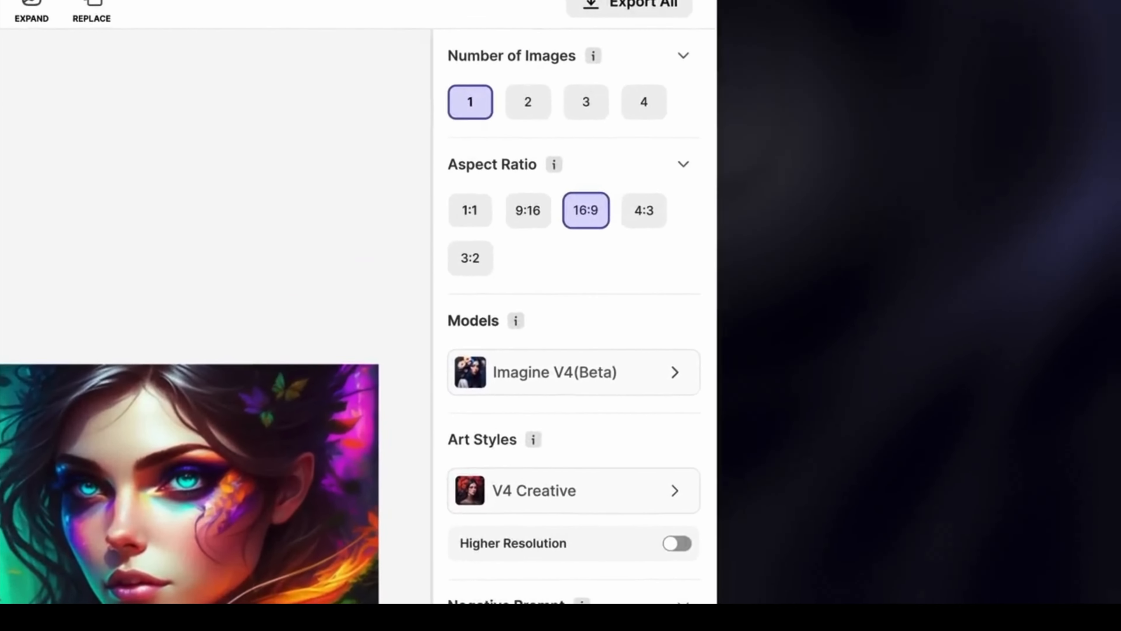
scroll("down", 3)
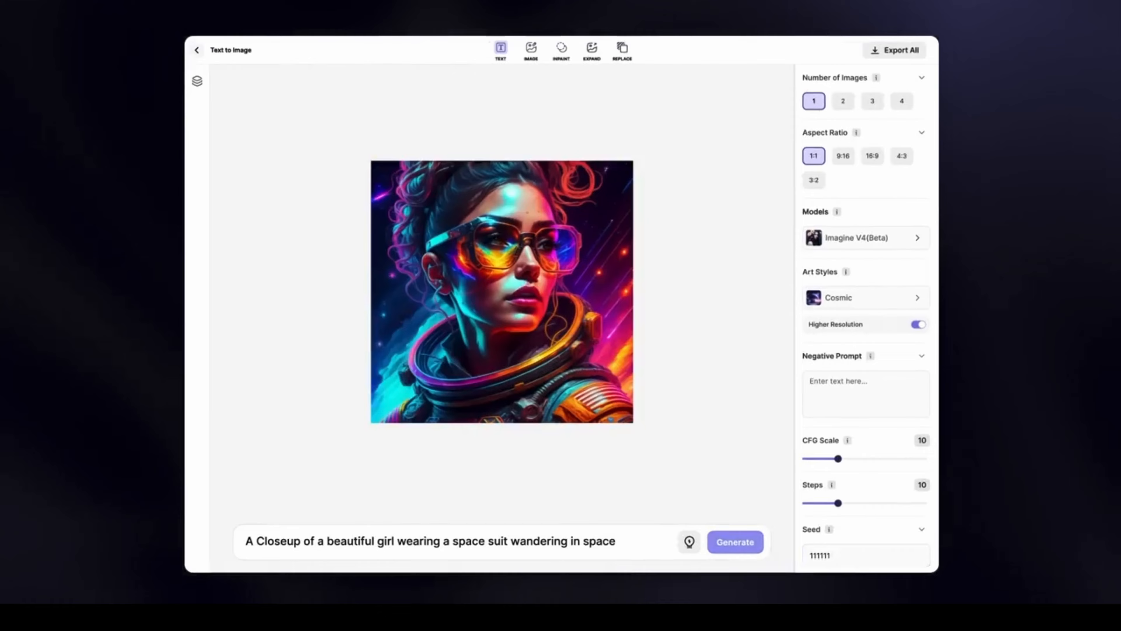
type("Space Glasses , Abnormalaties")
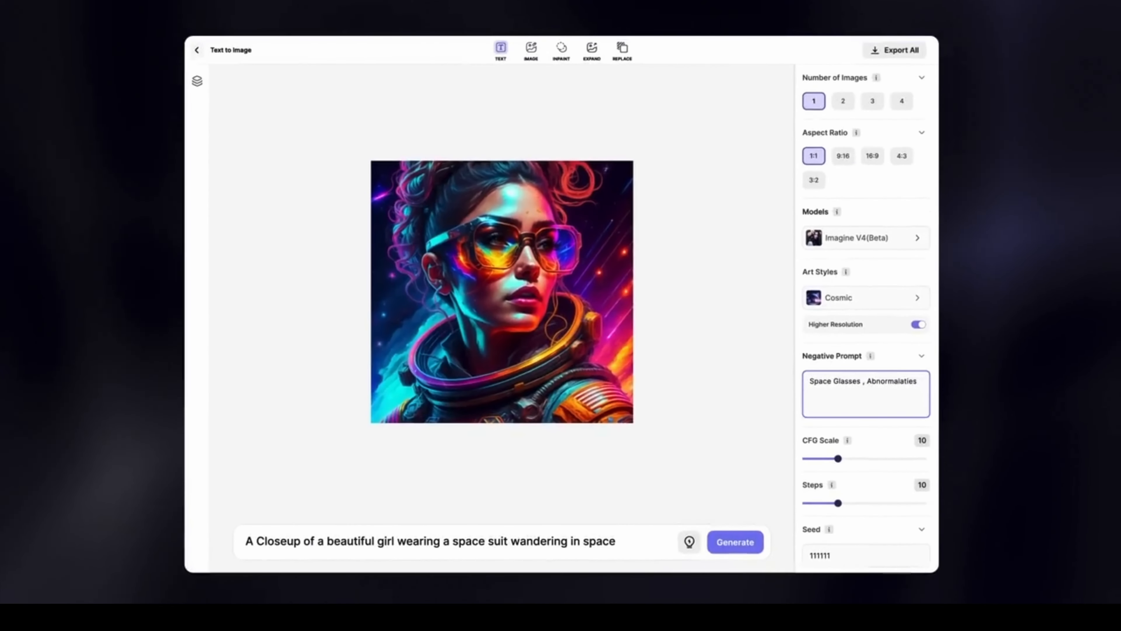
- Generate the space suit portraits twice and preview them one after another
left_click(736, 541)
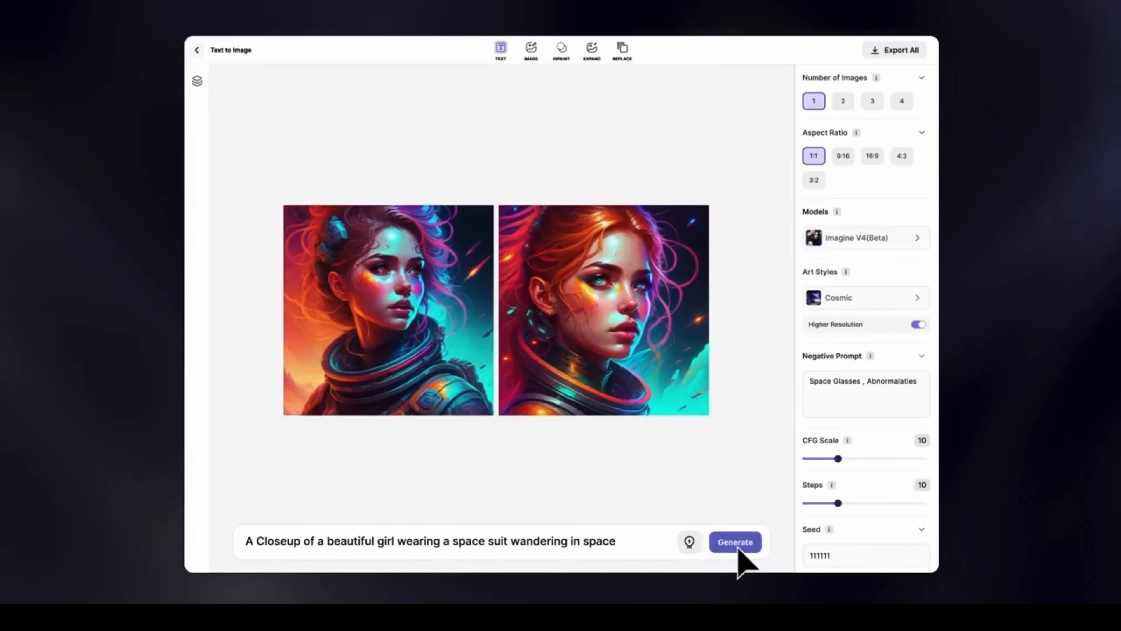
left_click(736, 541)
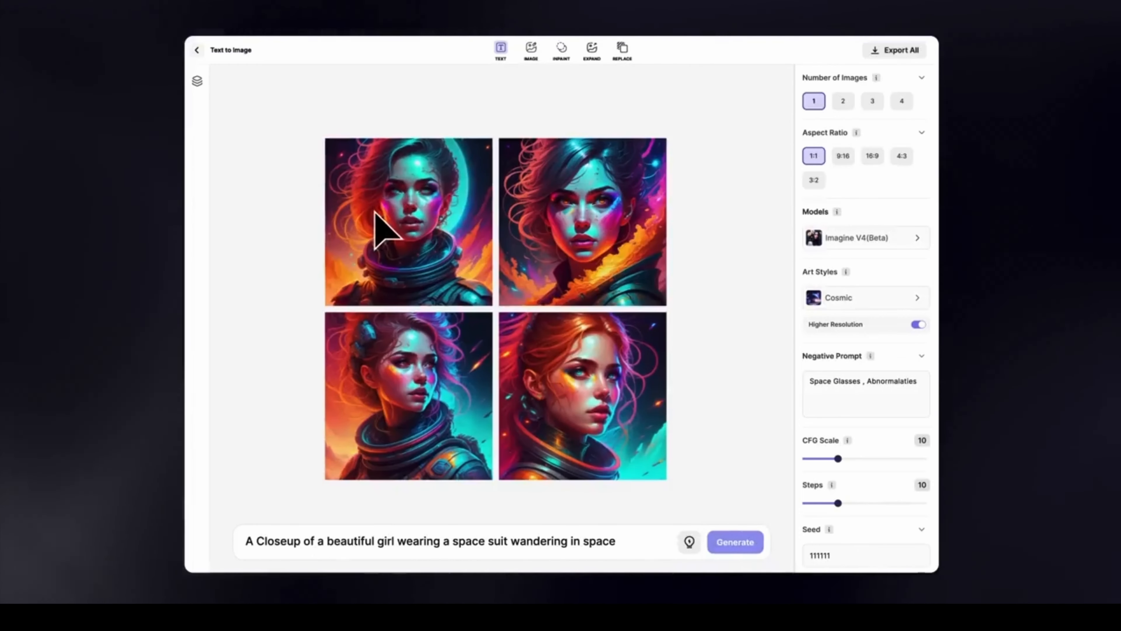
left_click(581, 202)
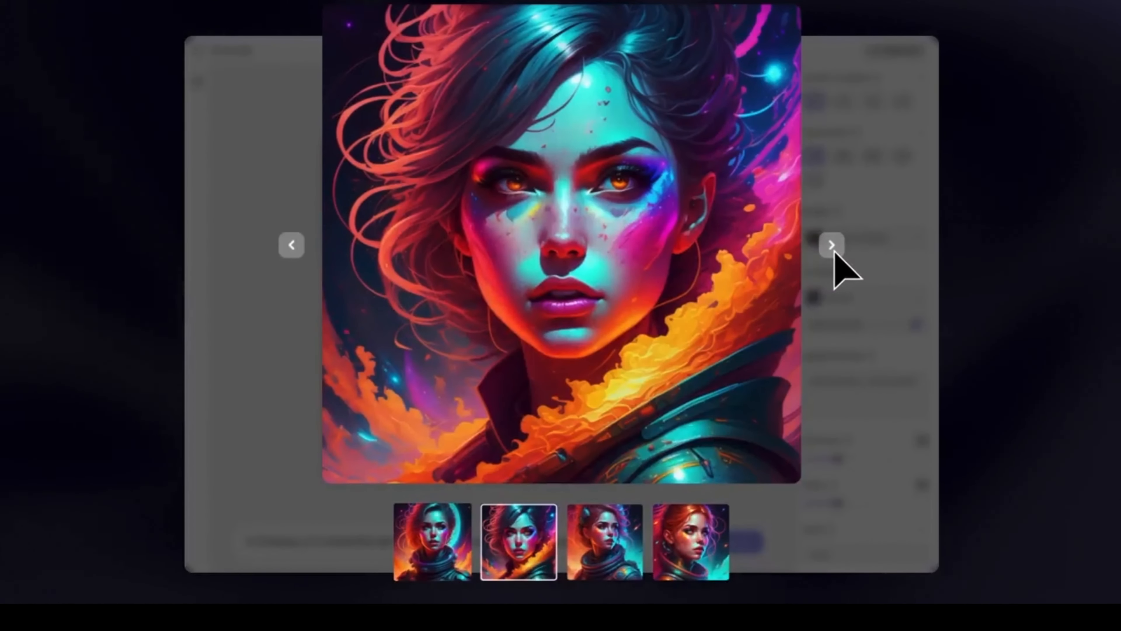
left_click(691, 545)
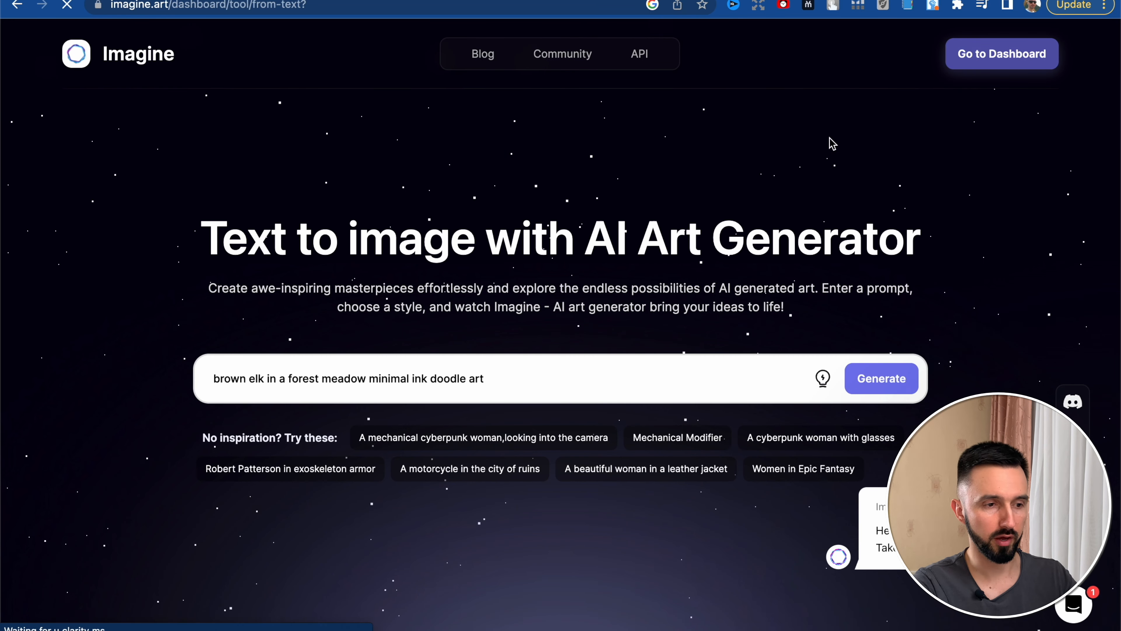
- Go to the Imagine dashboard and scroll to the Explore Tools collection
left_click(1002, 54)
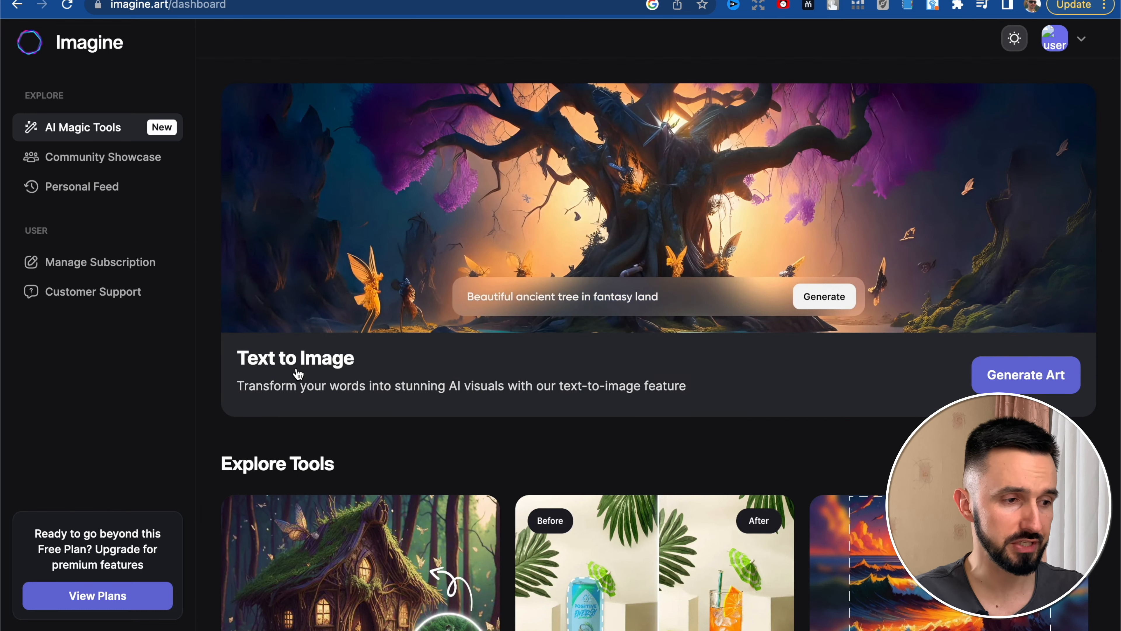
scroll("down", 3)
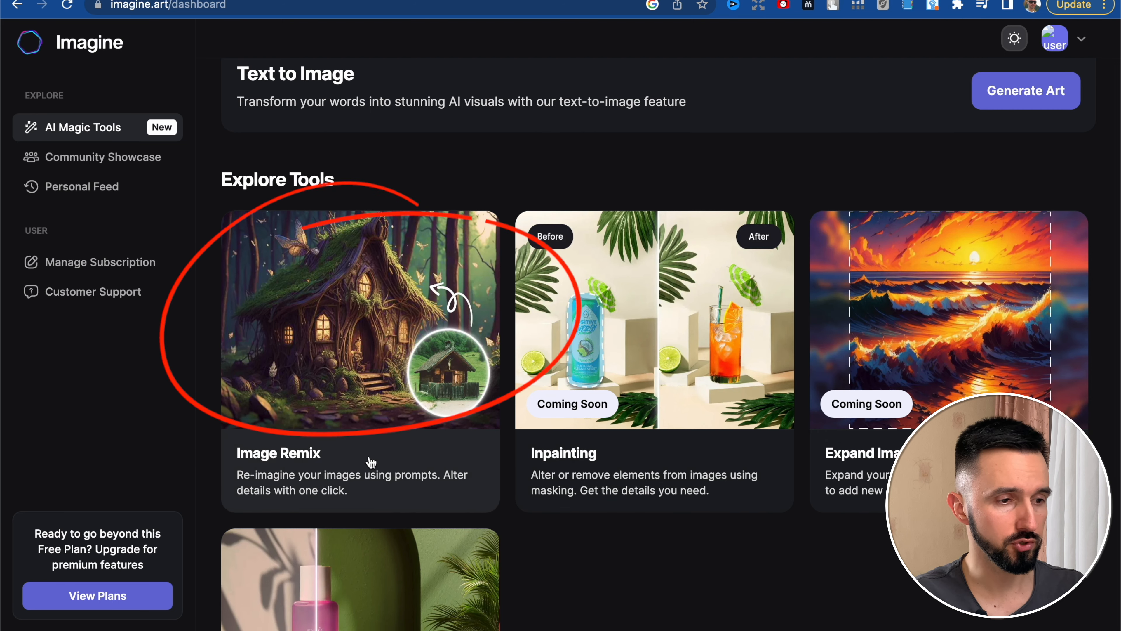
mouse_move(412, 492)
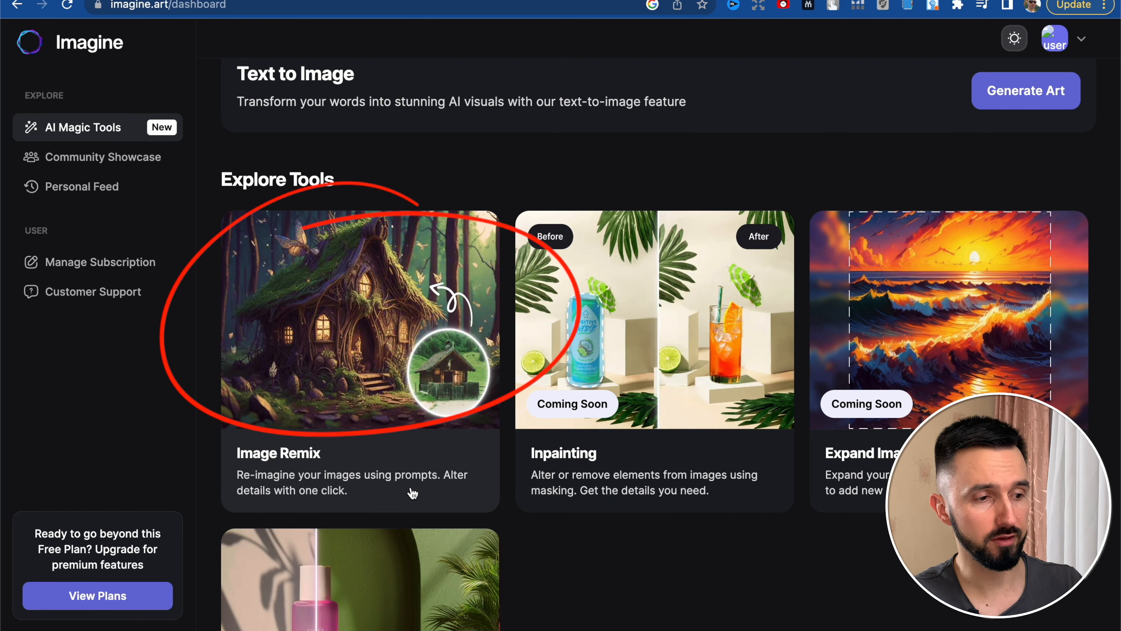
mouse_move(445, 494)
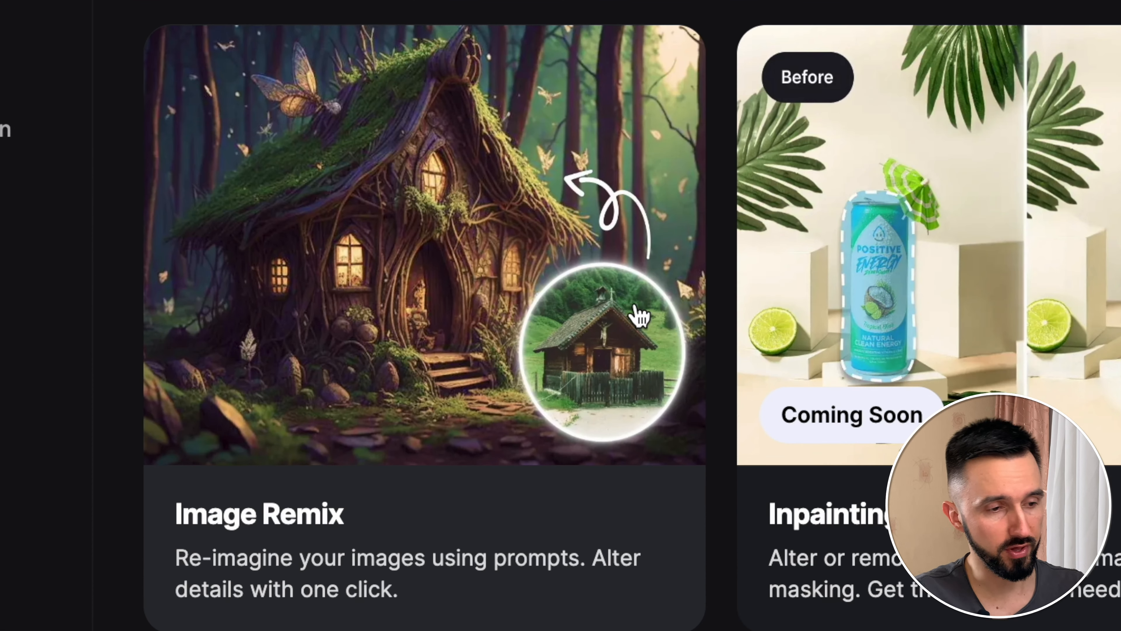
mouse_move(656, 341)
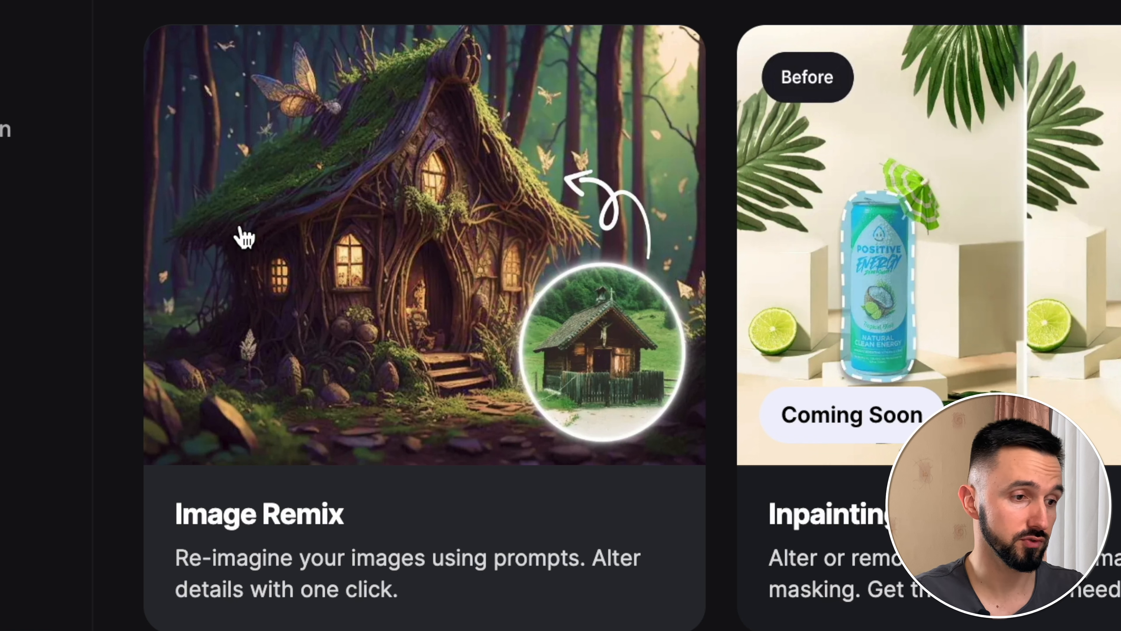
mouse_move(564, 174)
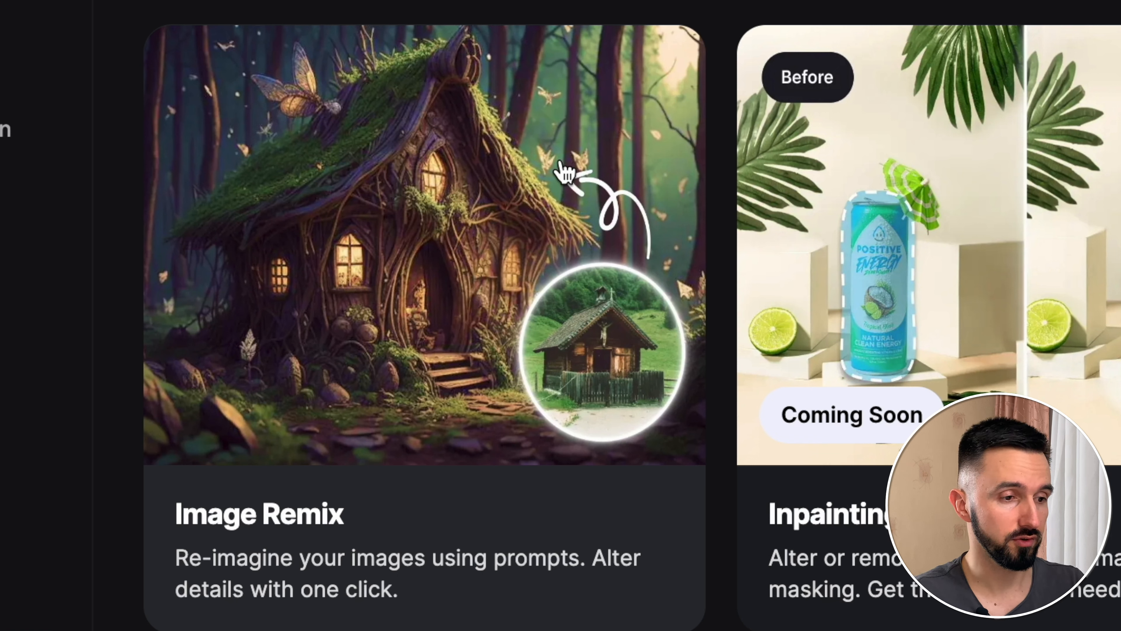
mouse_move(494, 362)
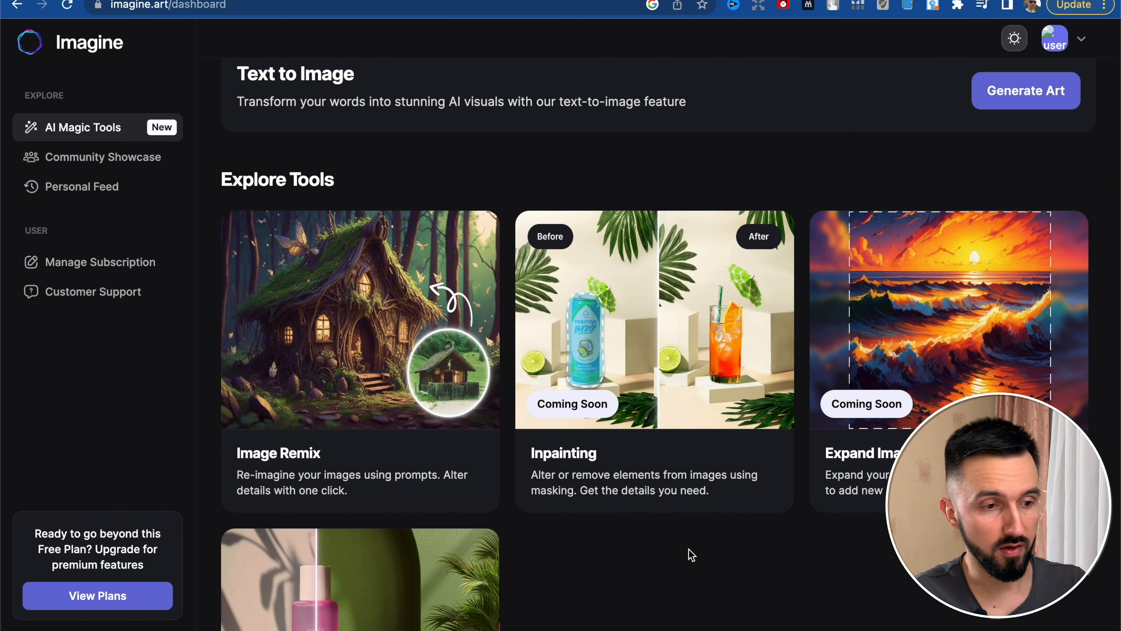
scroll("down", 3)
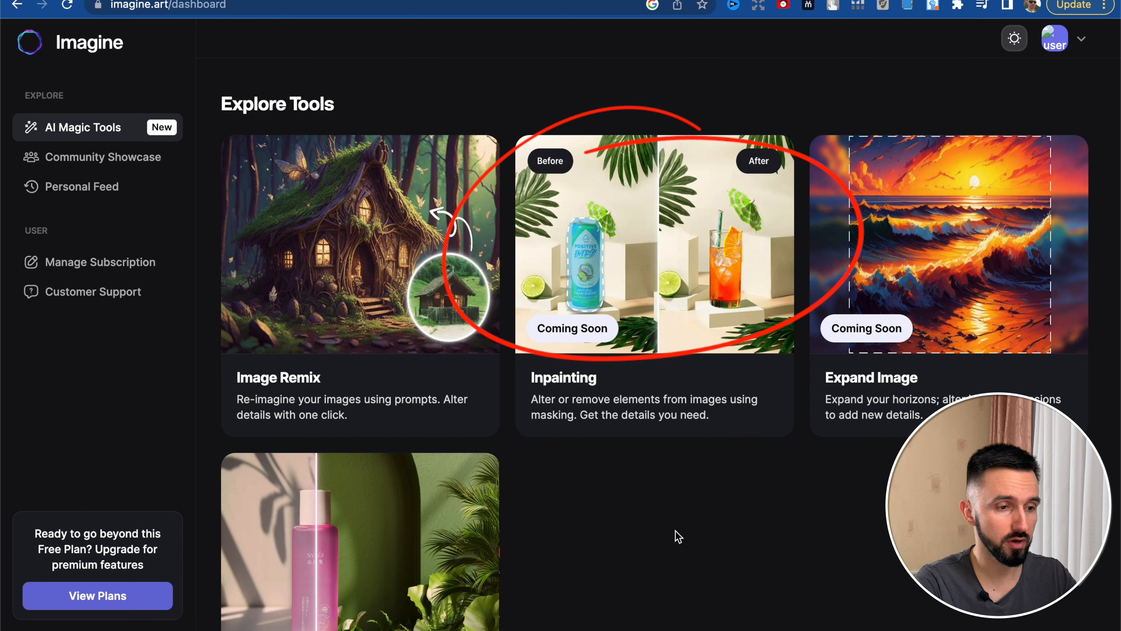
mouse_move(620, 396)
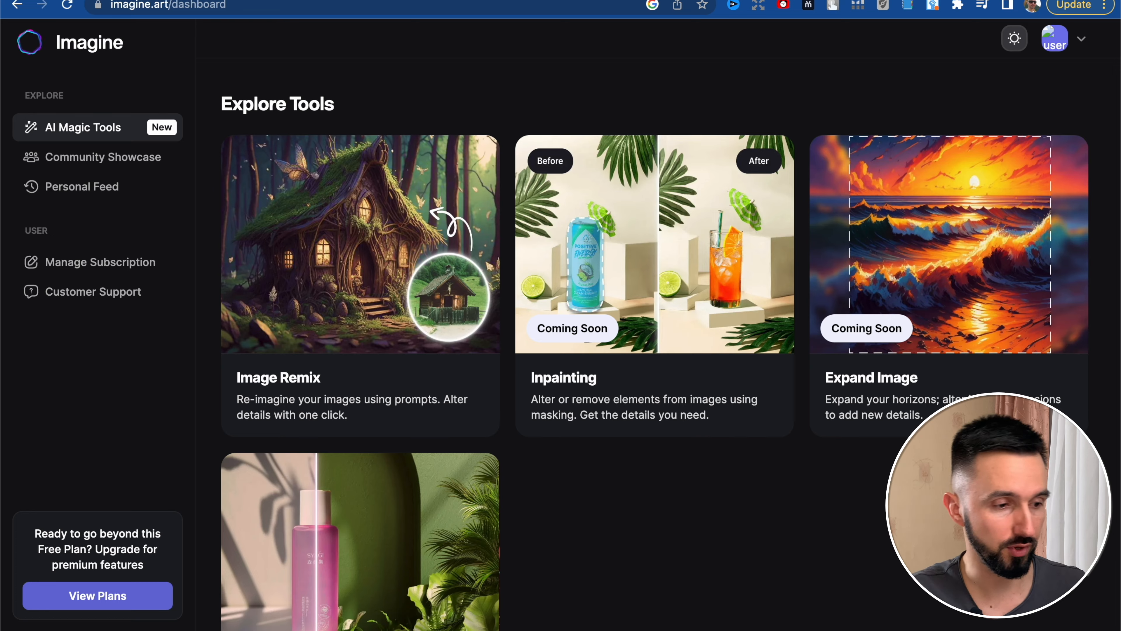
scroll("down", 3)
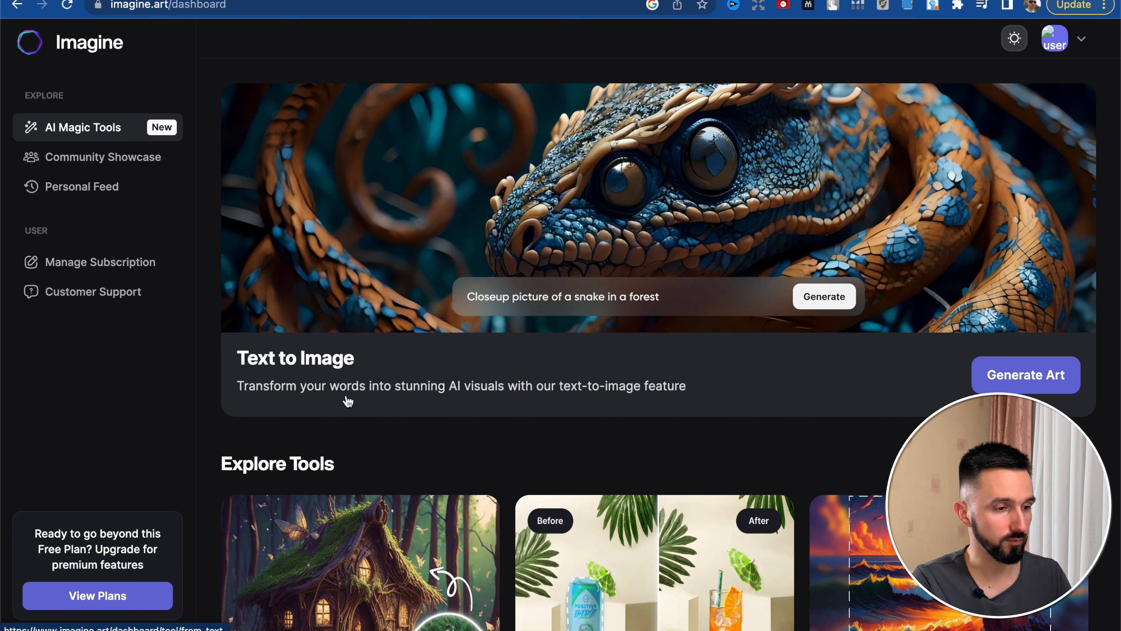
- Launch the Text to Image generator and start typing 'a little b' in the prompt box
left_click(1026, 375)
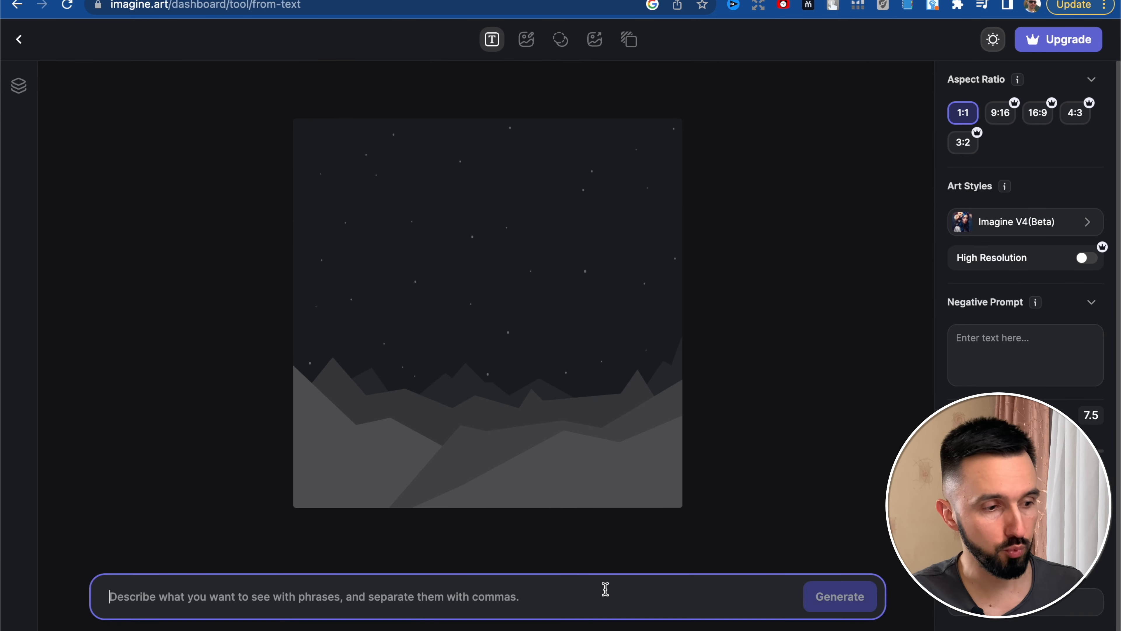
mouse_move(714, 465)
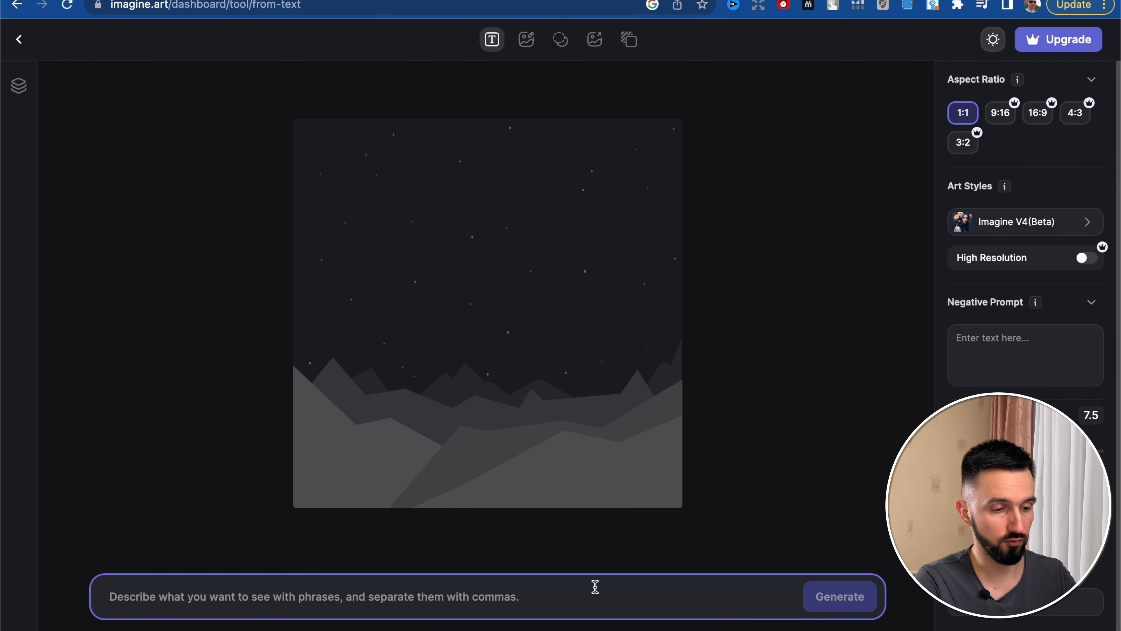
type("a little b")
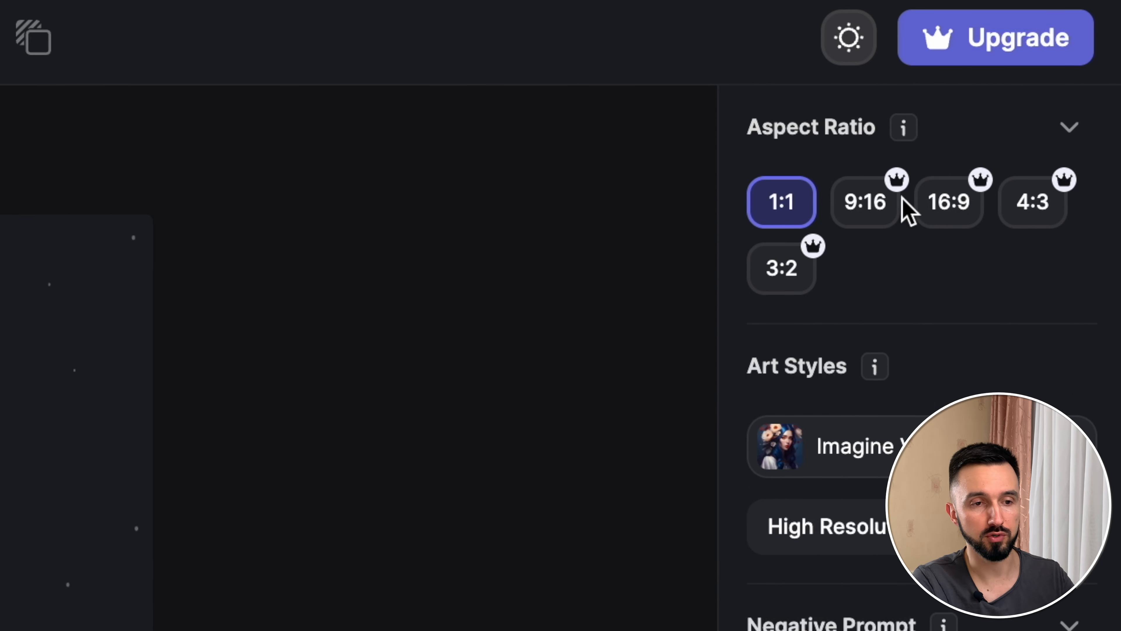
mouse_move(966, 294)
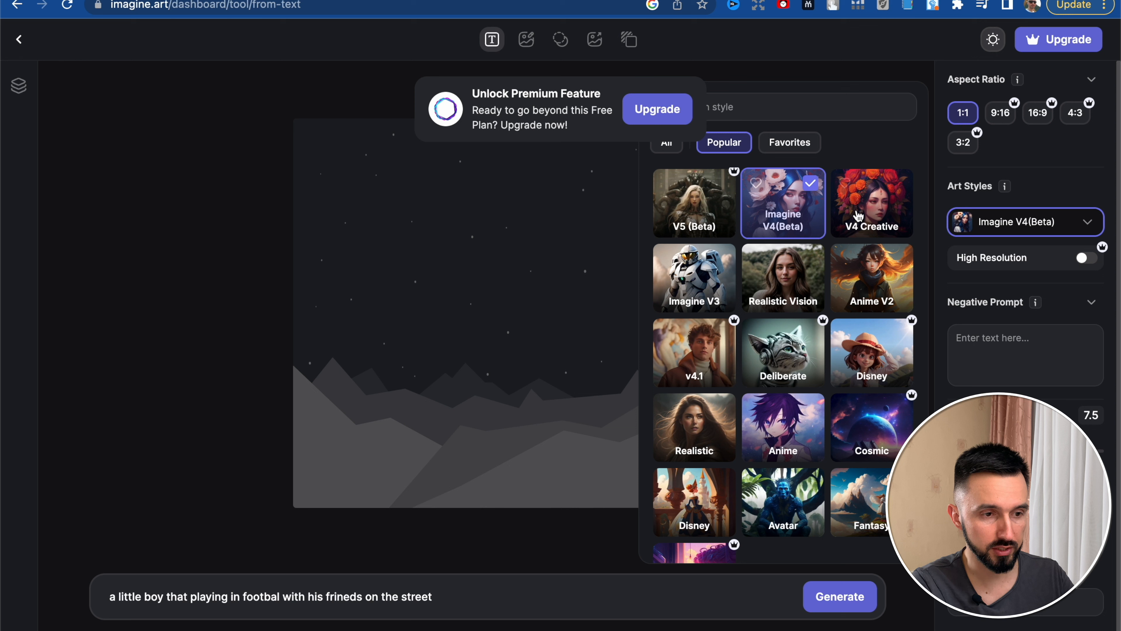
- Switch the football boy prompt's art style to Anime after Imagine V4(Beta) proves premium
left_click(695, 277)
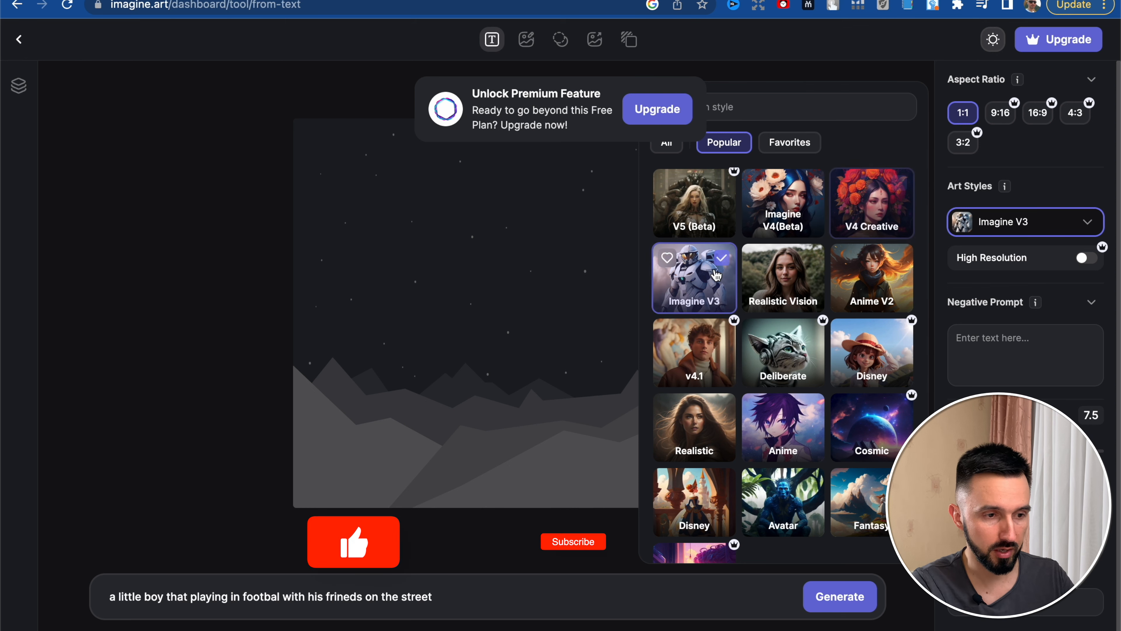
left_click(695, 427)
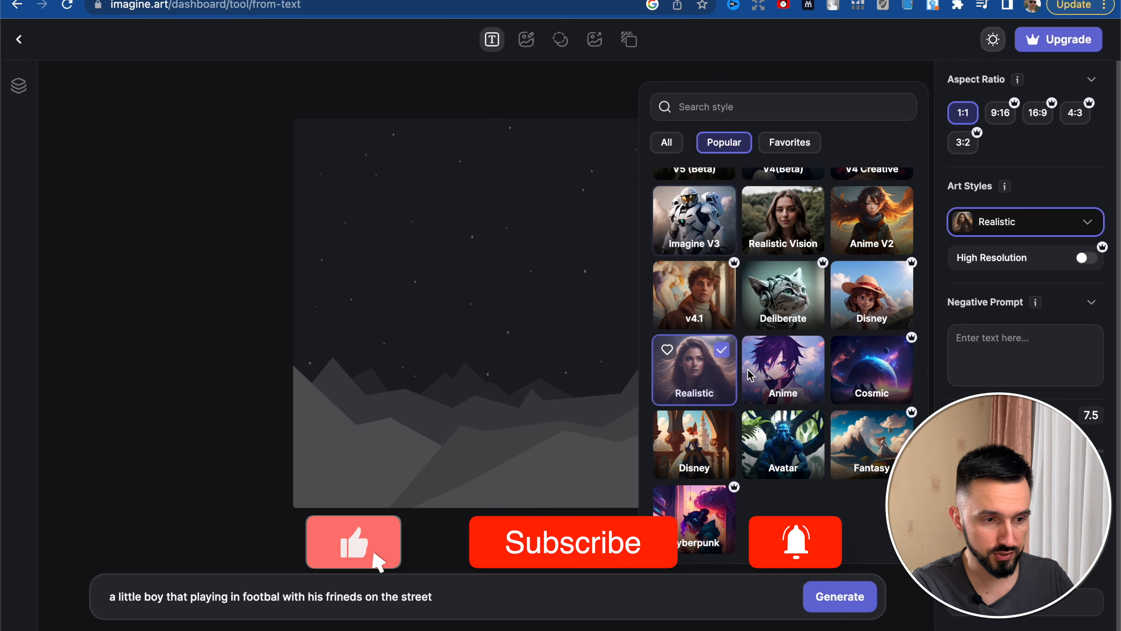
left_click(782, 369)
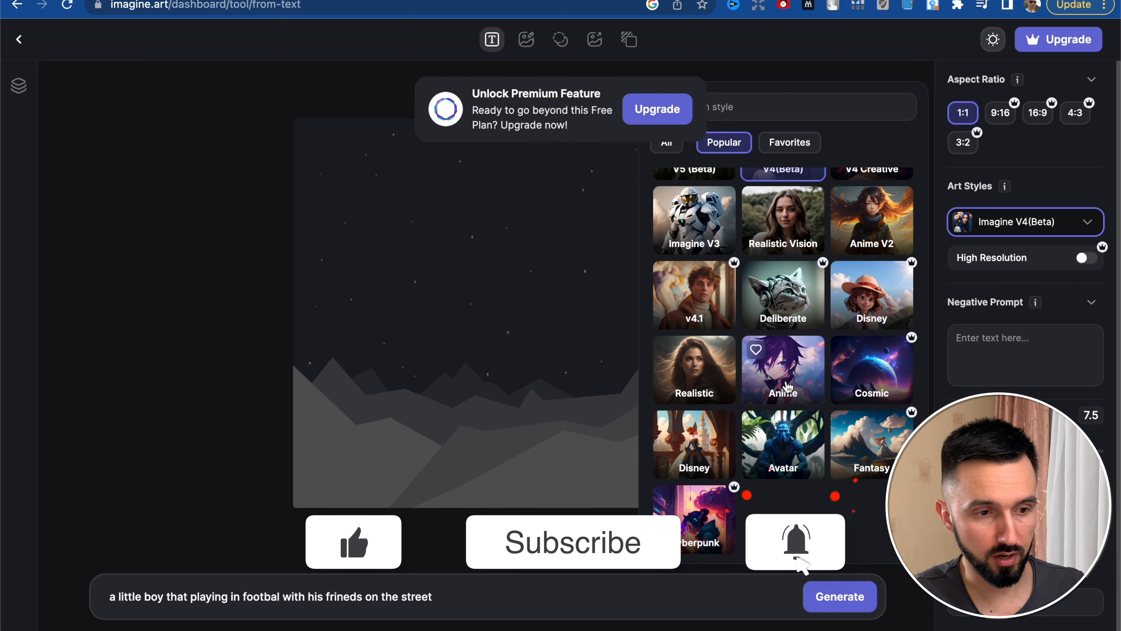
left_click(783, 370)
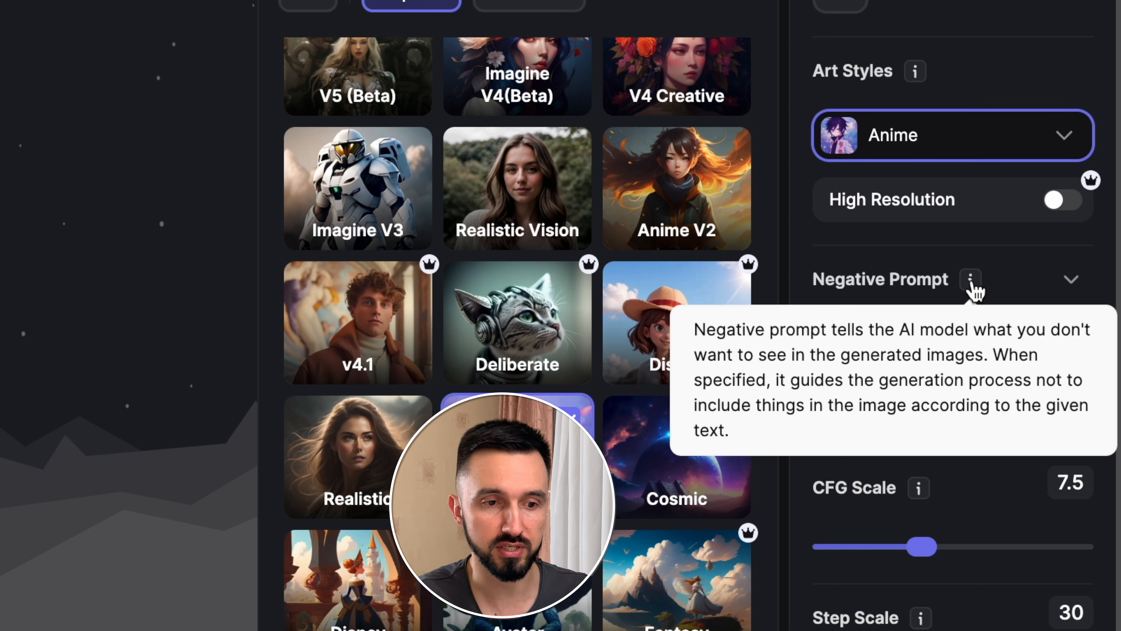
- Add 'balls' as the negative prompt for the football boy image
left_click(1070, 279)
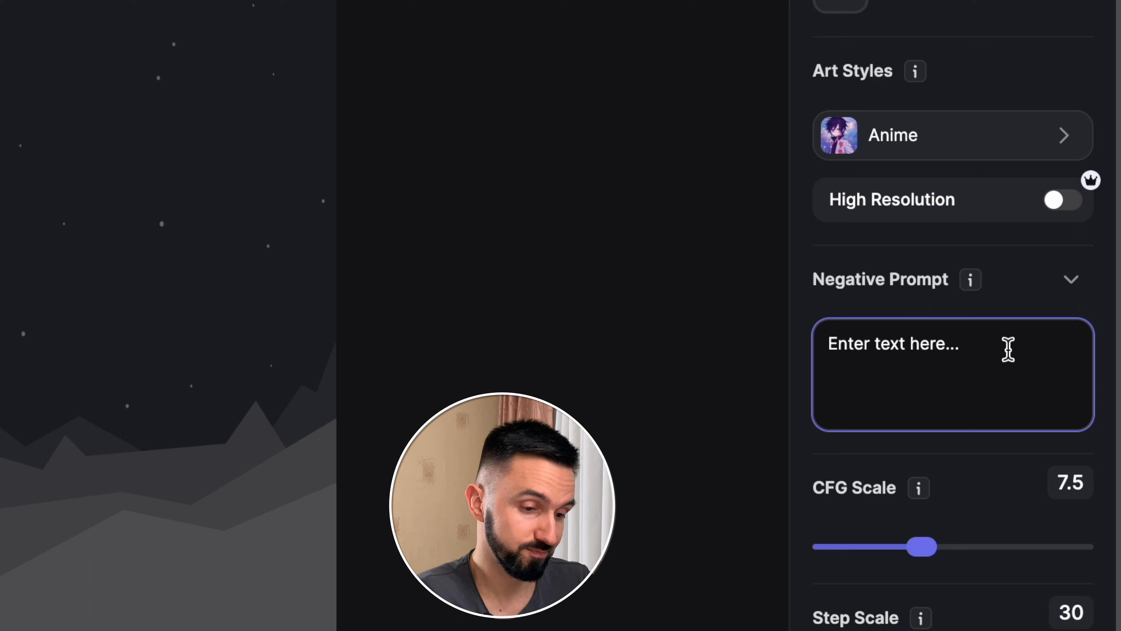
type("balls")
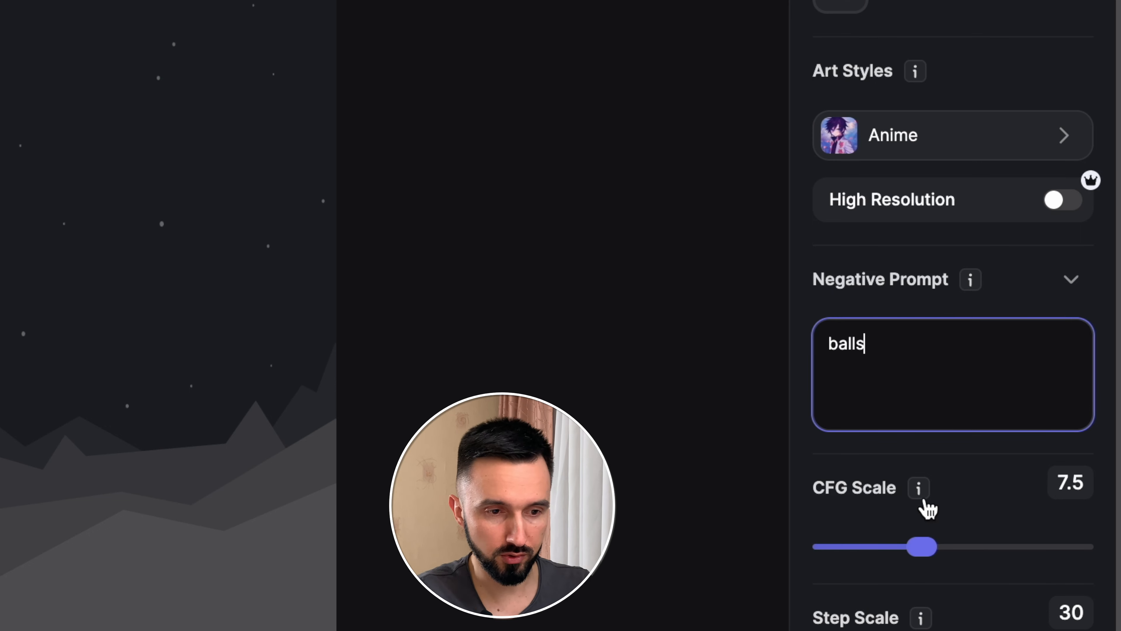
scroll("down", 3)
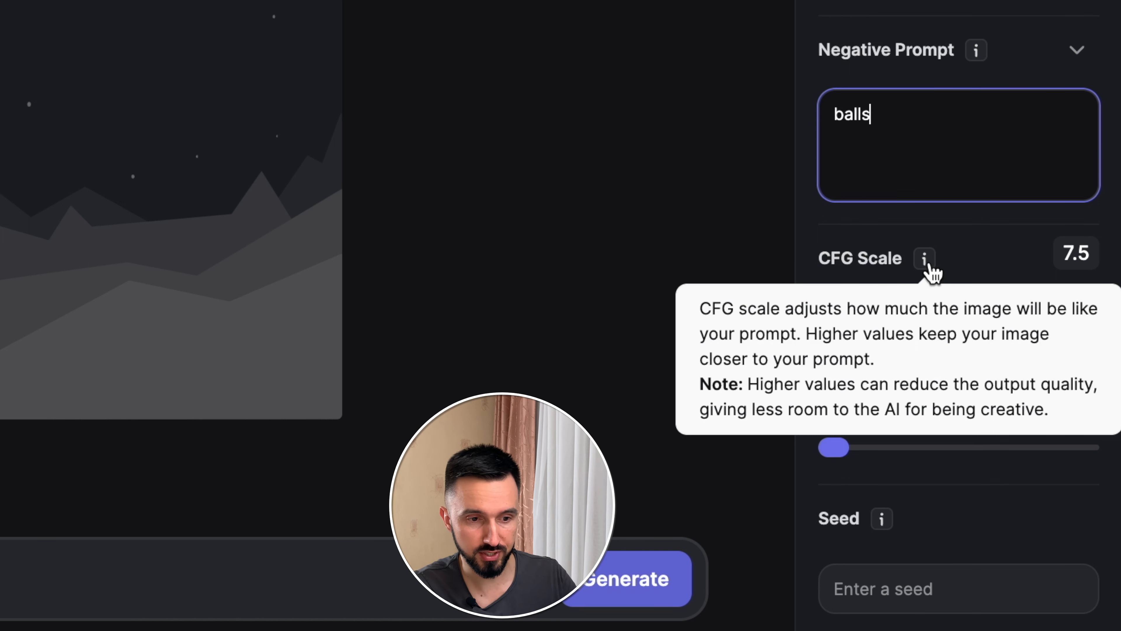
mouse_move(829, 244)
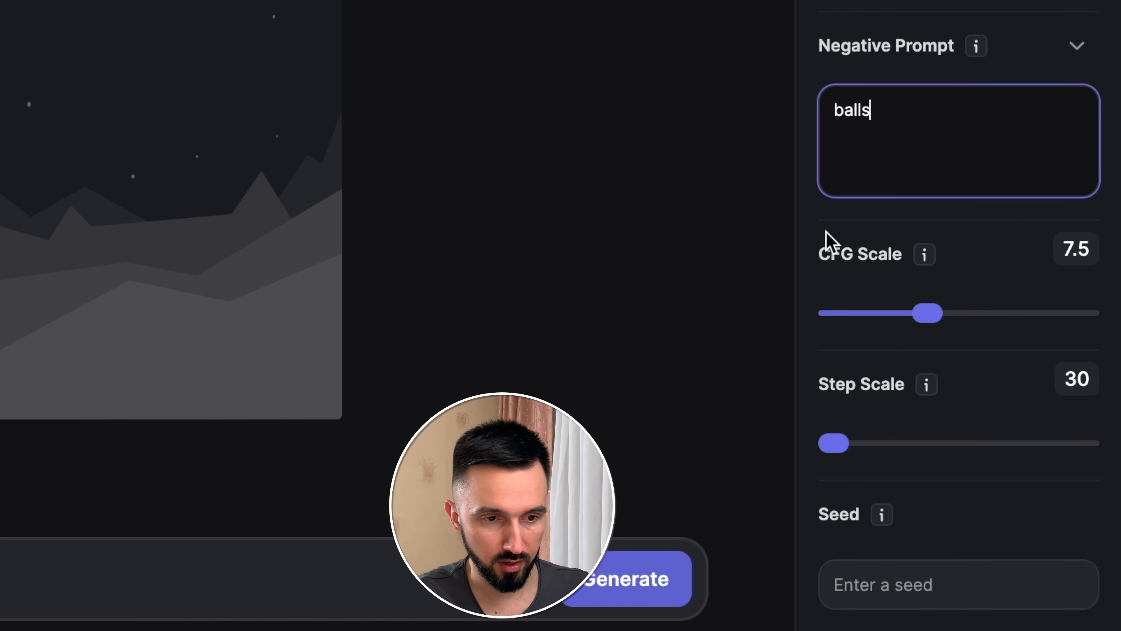
mouse_move(926, 384)
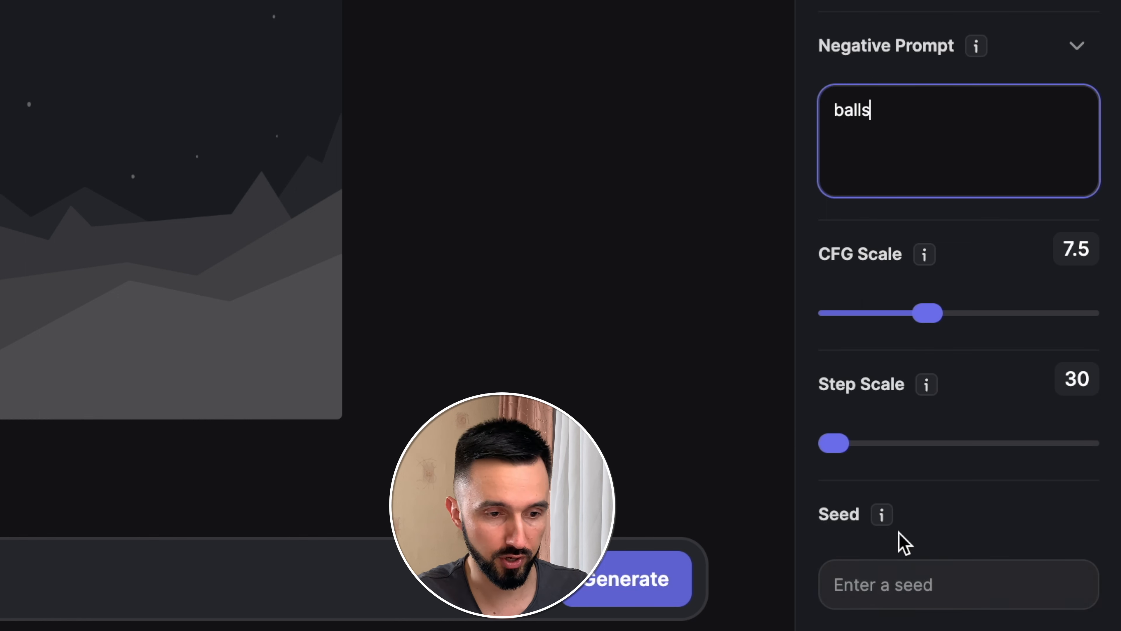
mouse_move(881, 522)
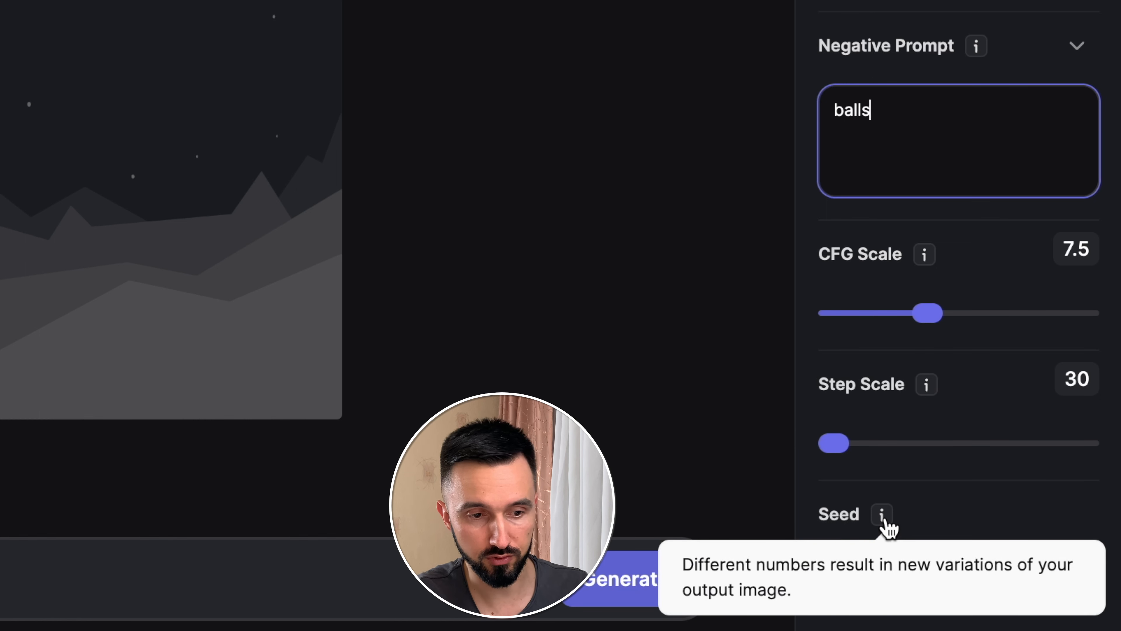
mouse_move(900, 524)
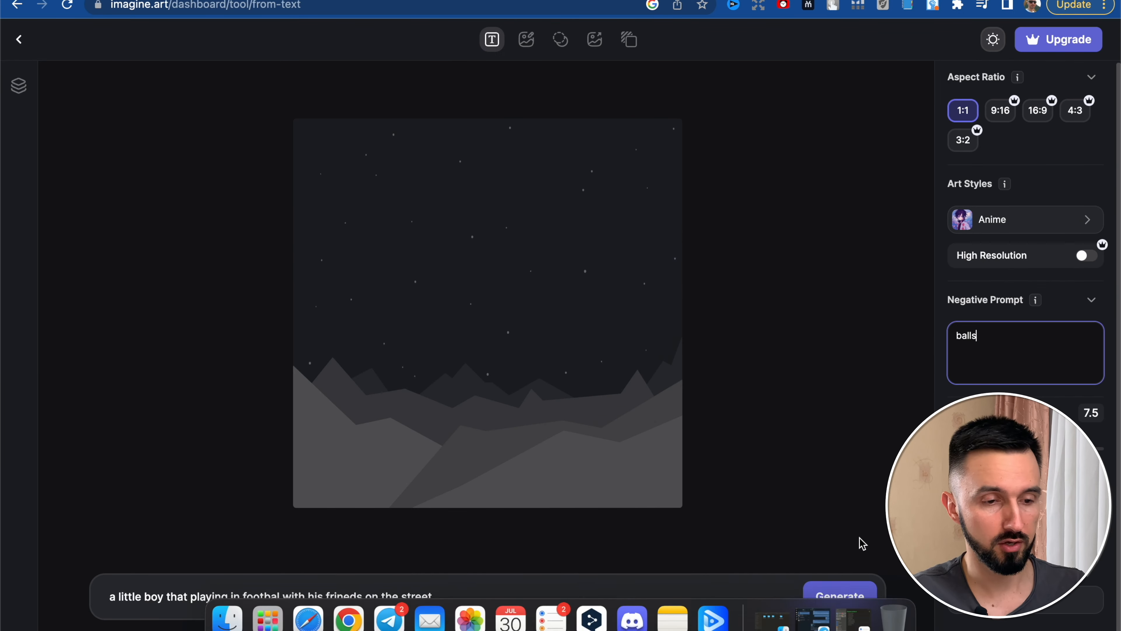
- Generate the Anime image without balls, then clear the negative prompt and regenerate
left_click(841, 597)
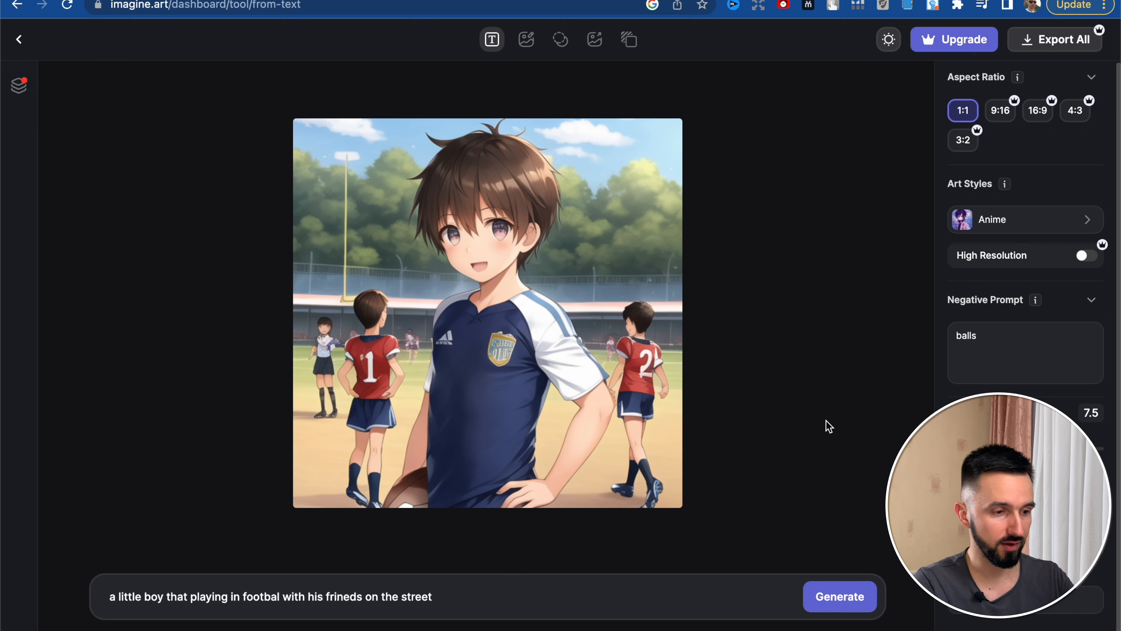
mouse_move(385, 494)
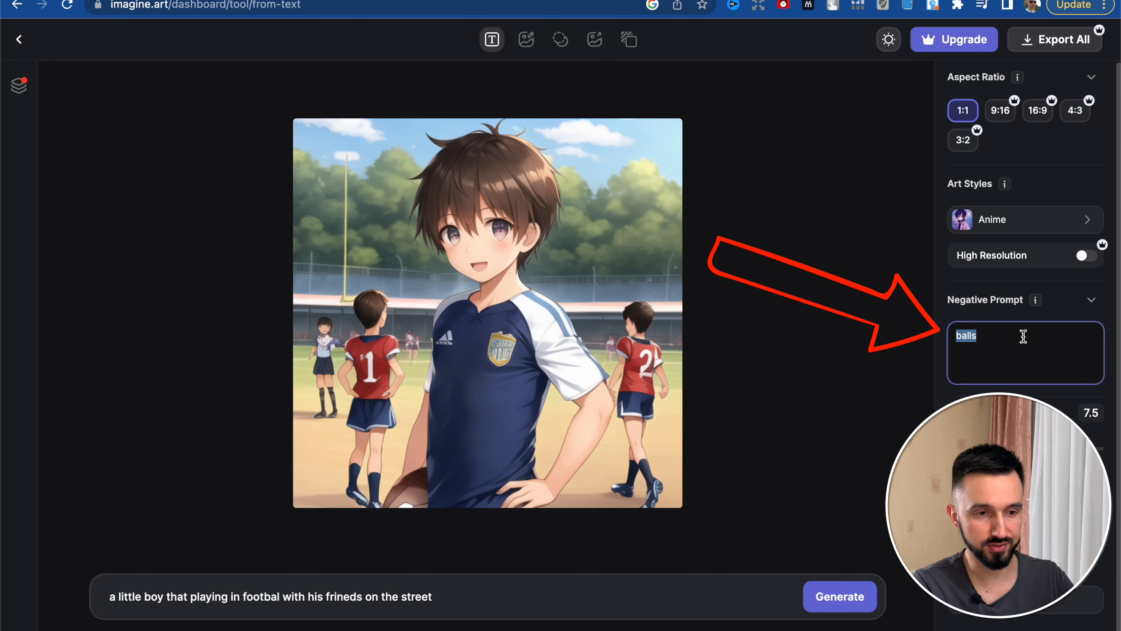
key("Backspace")
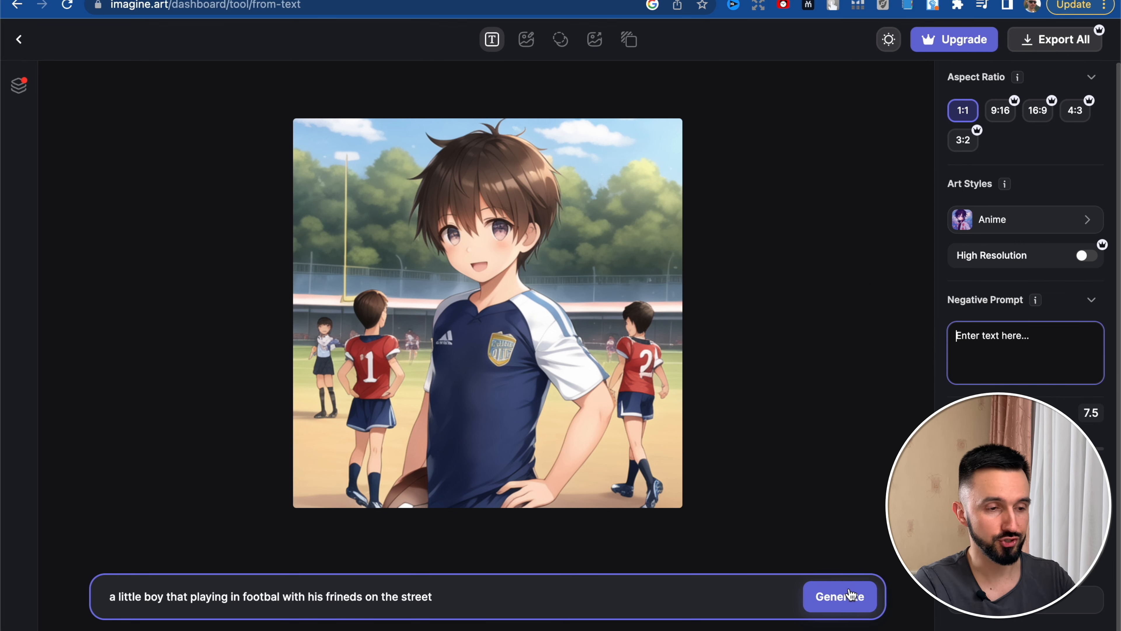
left_click(843, 596)
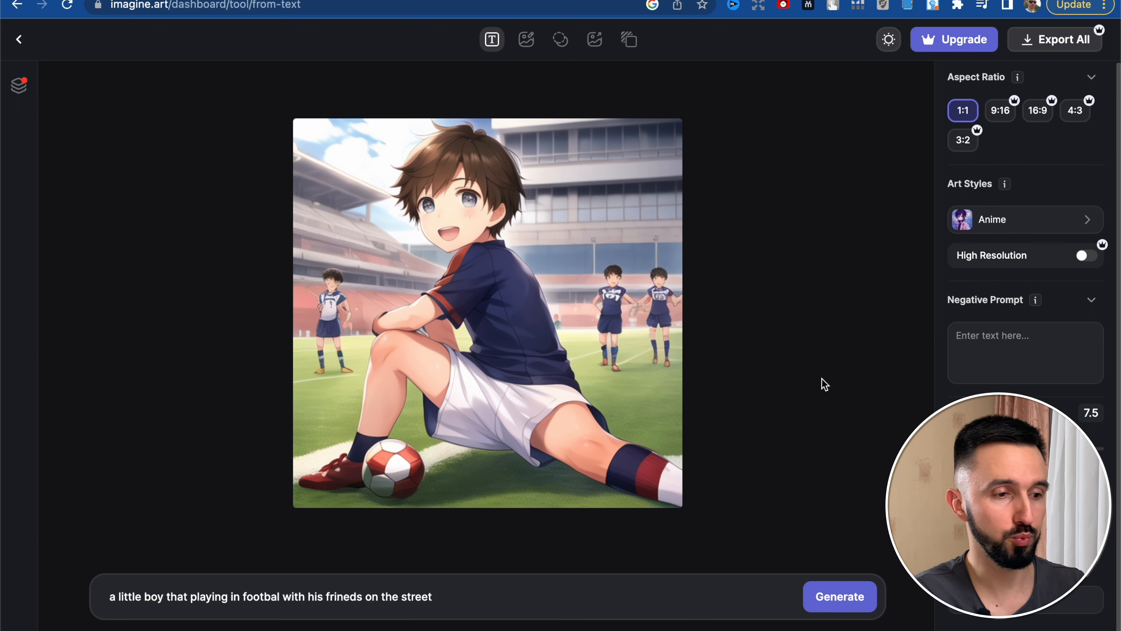
mouse_move(786, 396)
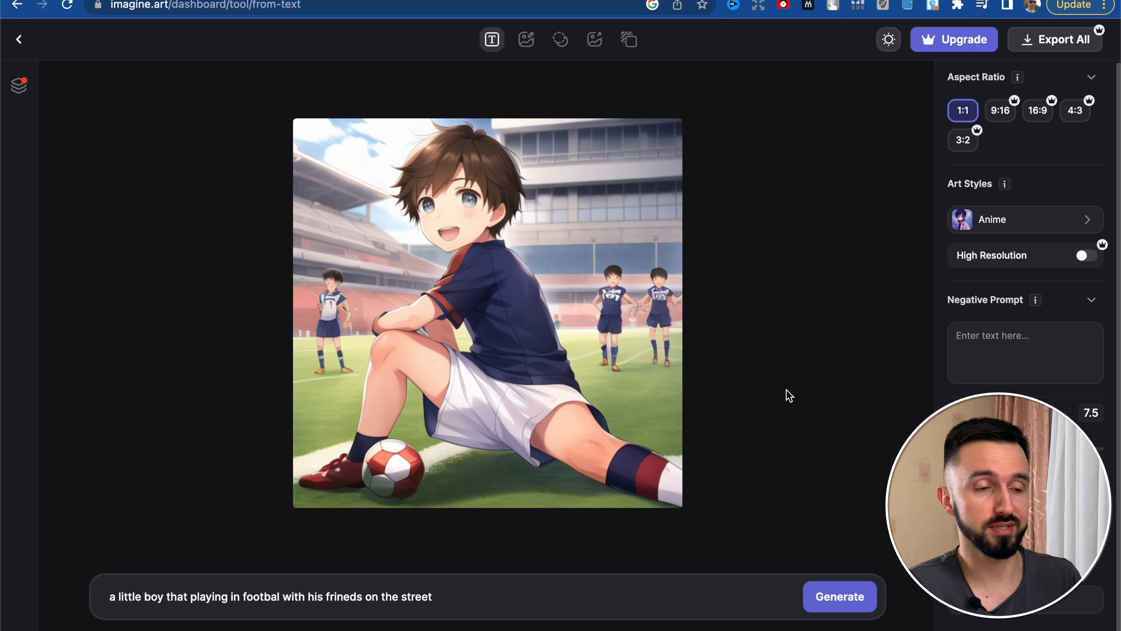
mouse_move(1045, 224)
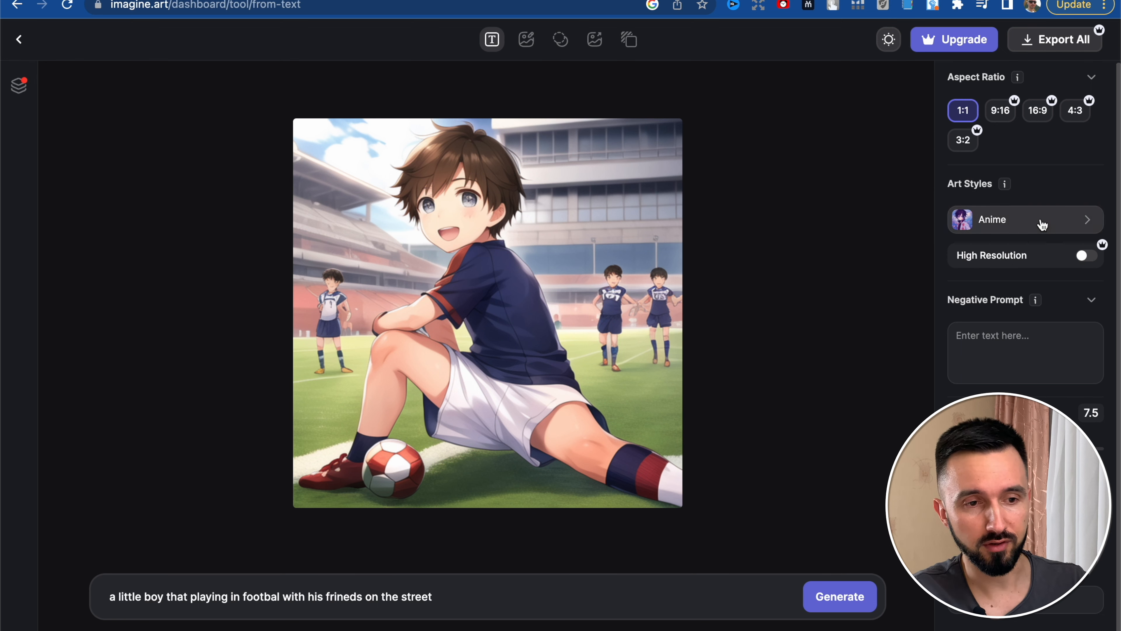
- Regenerate the football boy image in the Anime V2 art style
left_click(1025, 219)
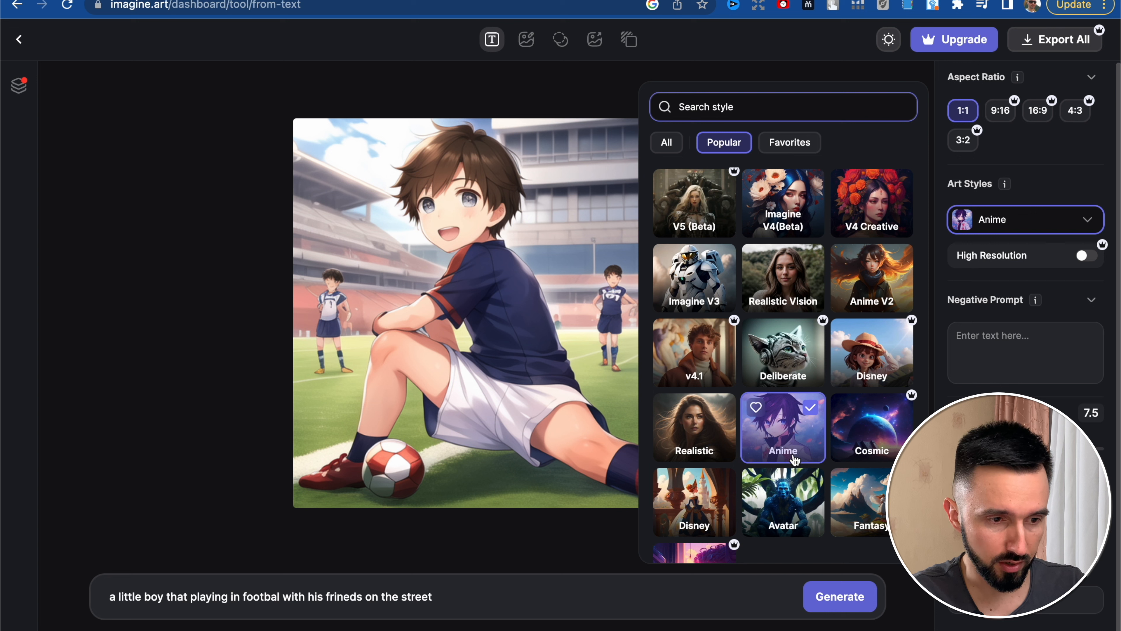
mouse_move(885, 286)
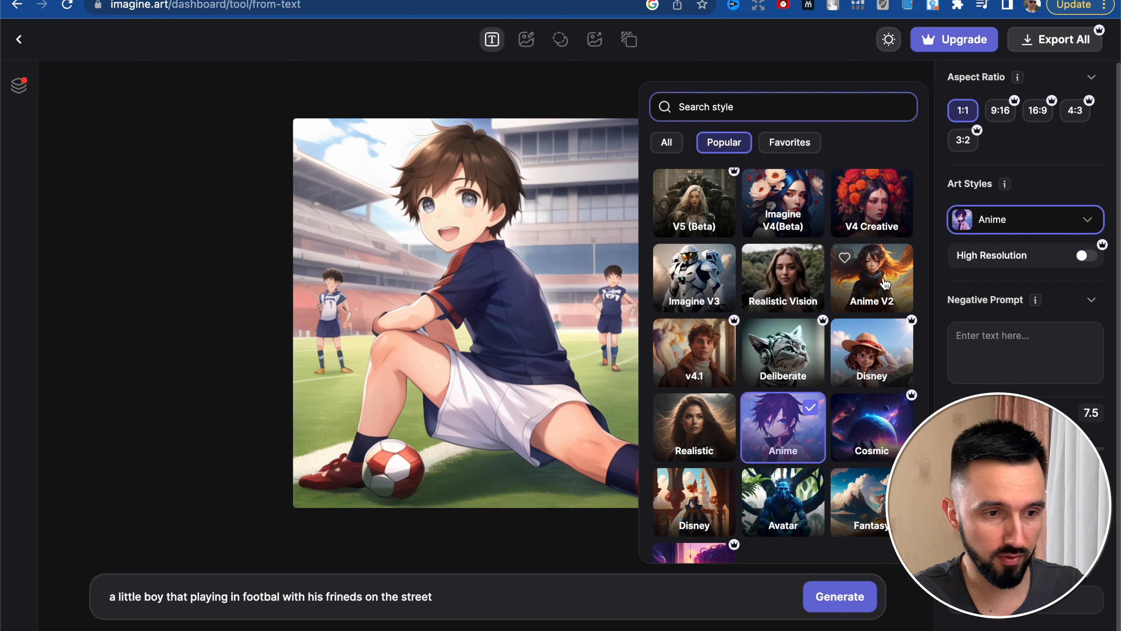
left_click(871, 278)
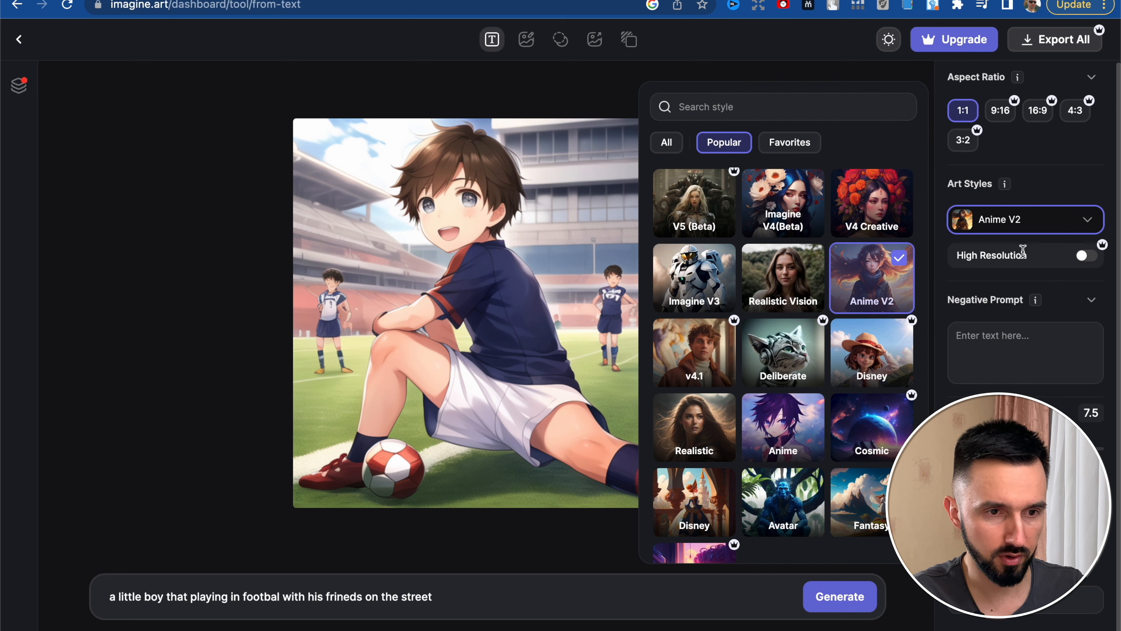
left_click(839, 596)
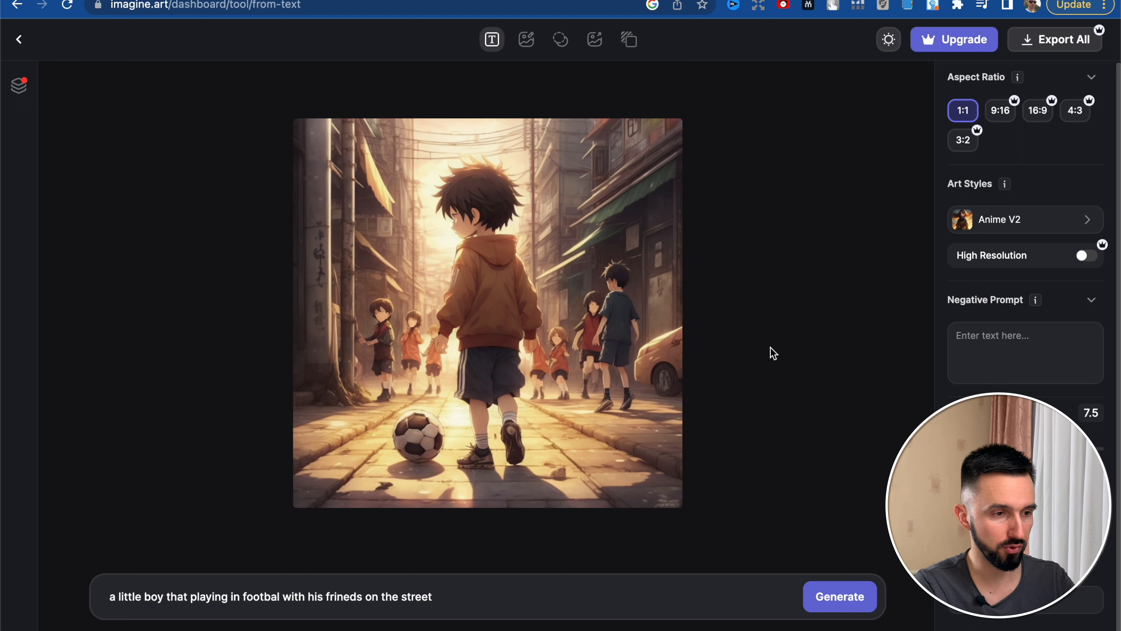
mouse_move(597, 424)
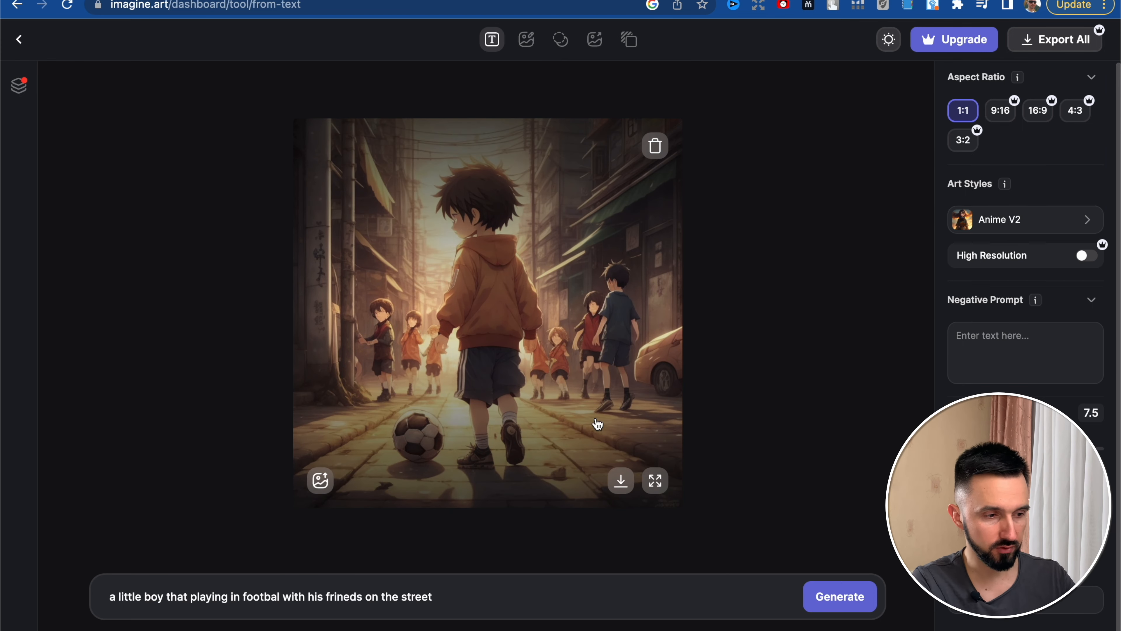
mouse_move(655, 480)
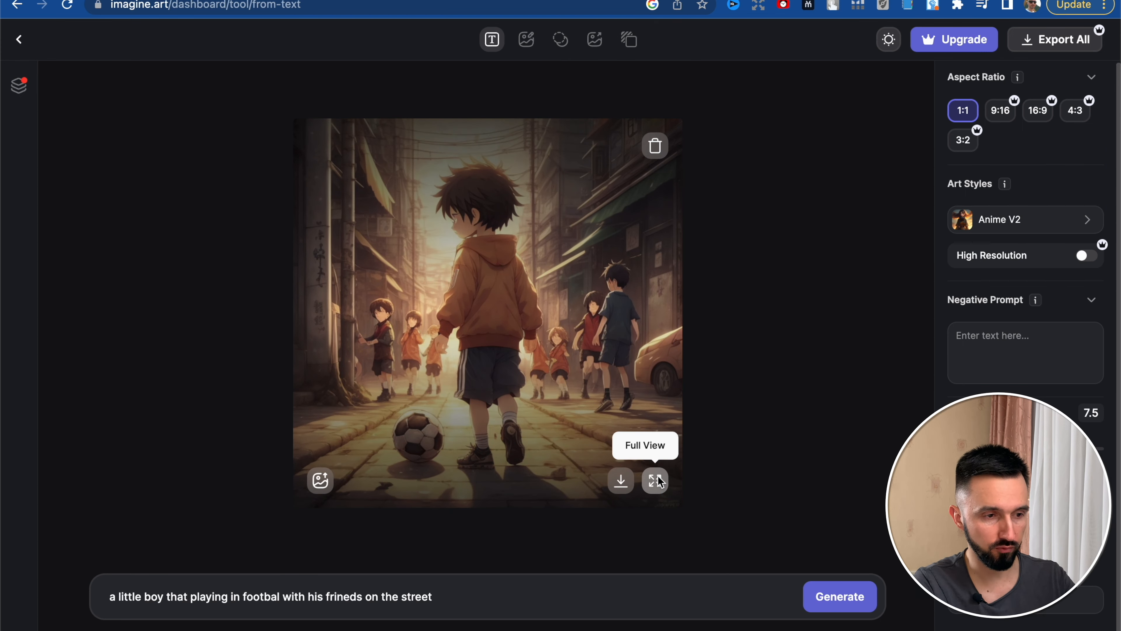
- View the Anime V2 street image at full size and switch on upscaling
left_click(654, 479)
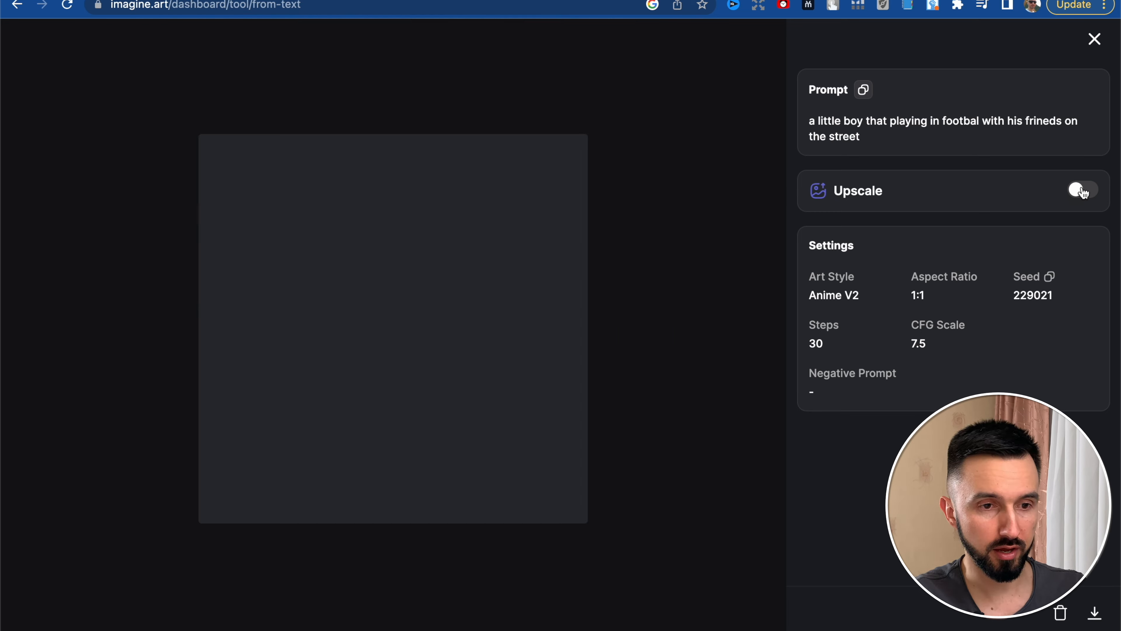
left_click(1084, 193)
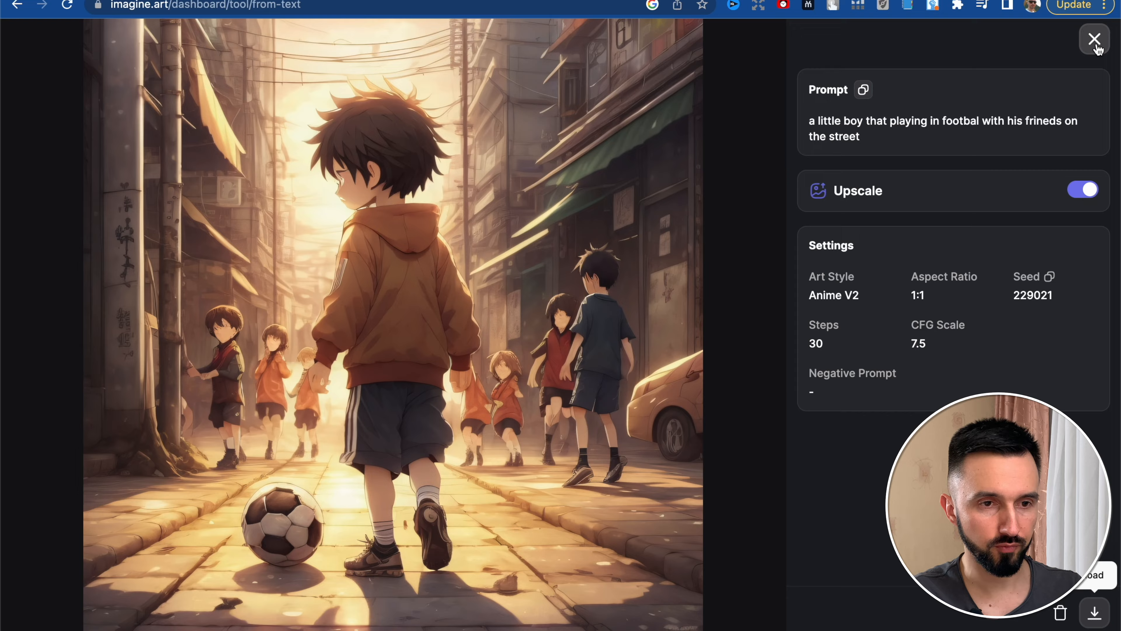
left_click(1095, 39)
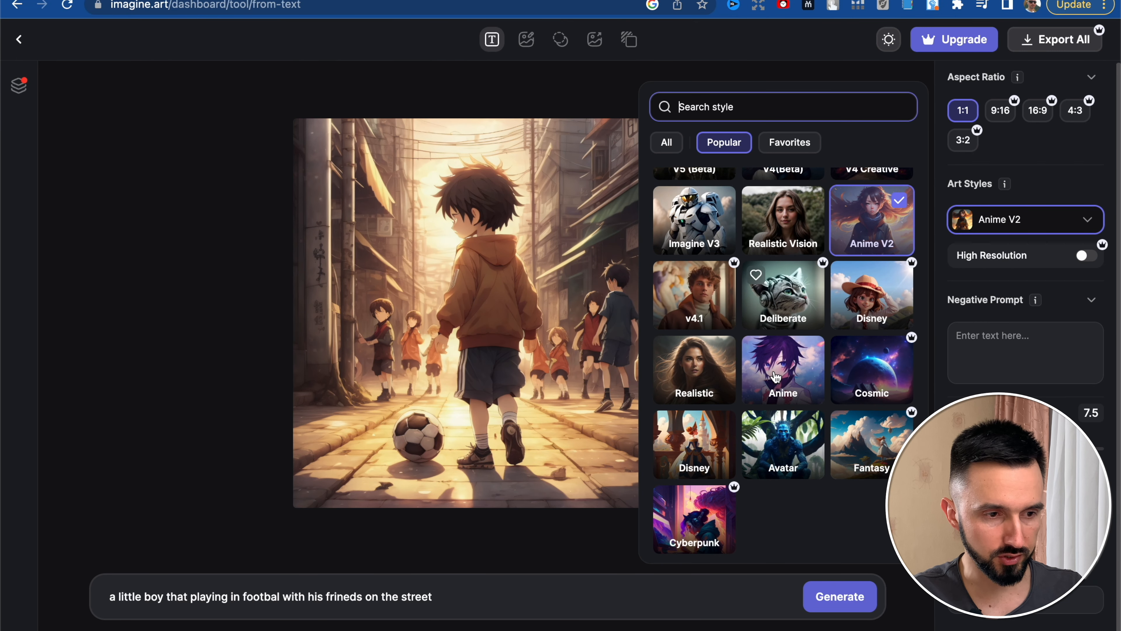
- Generate the football boy image in Realistic style
left_click(694, 372)
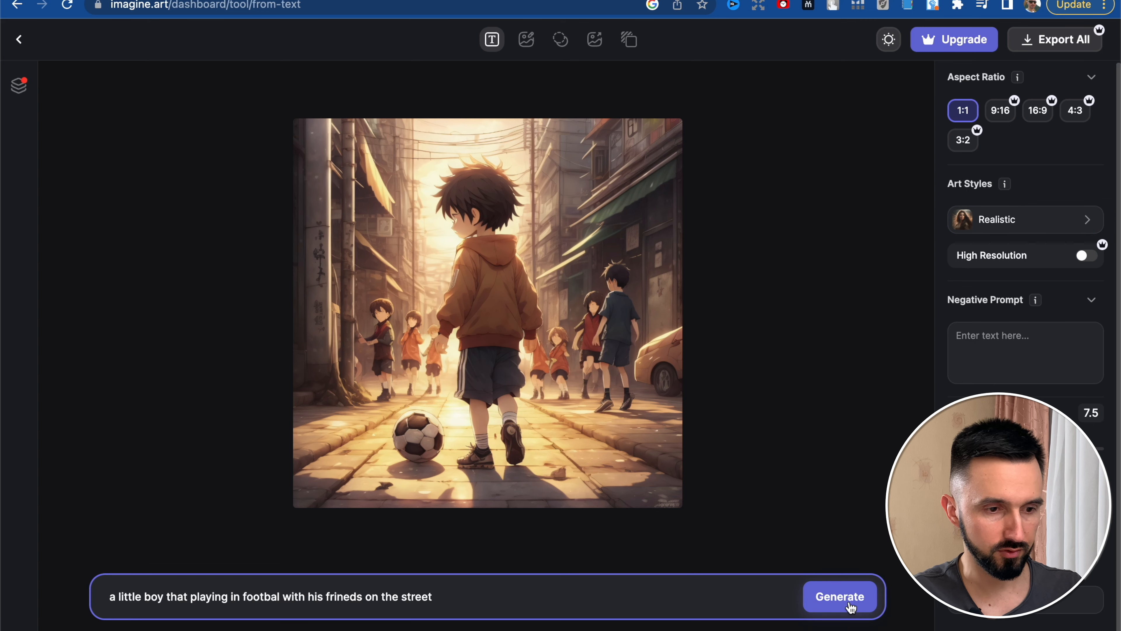
left_click(841, 597)
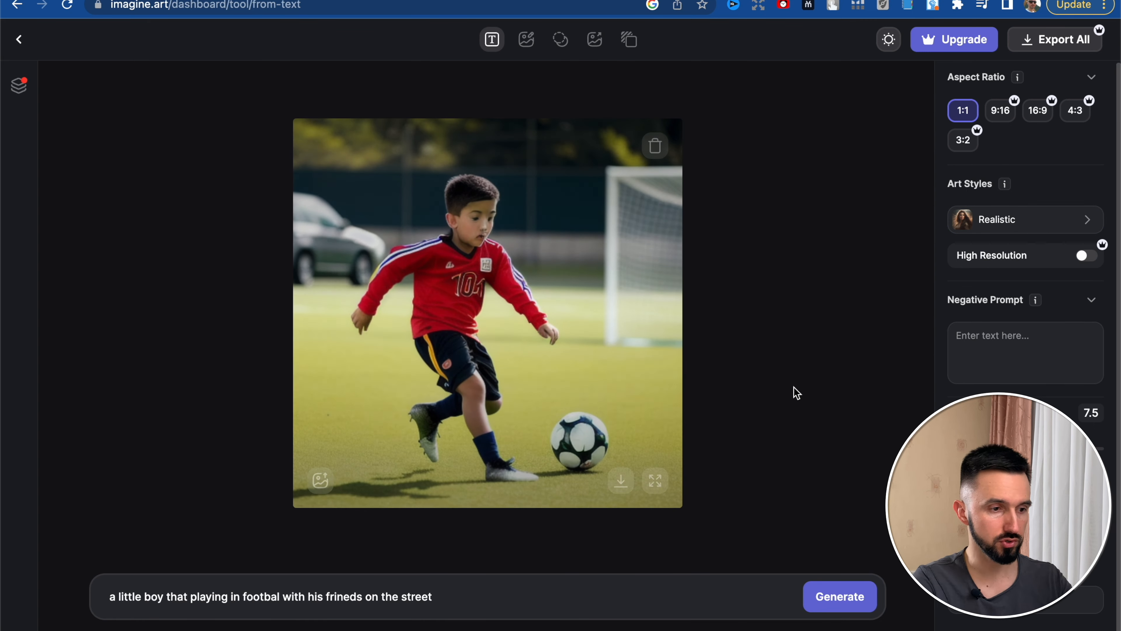
left_click(1035, 220)
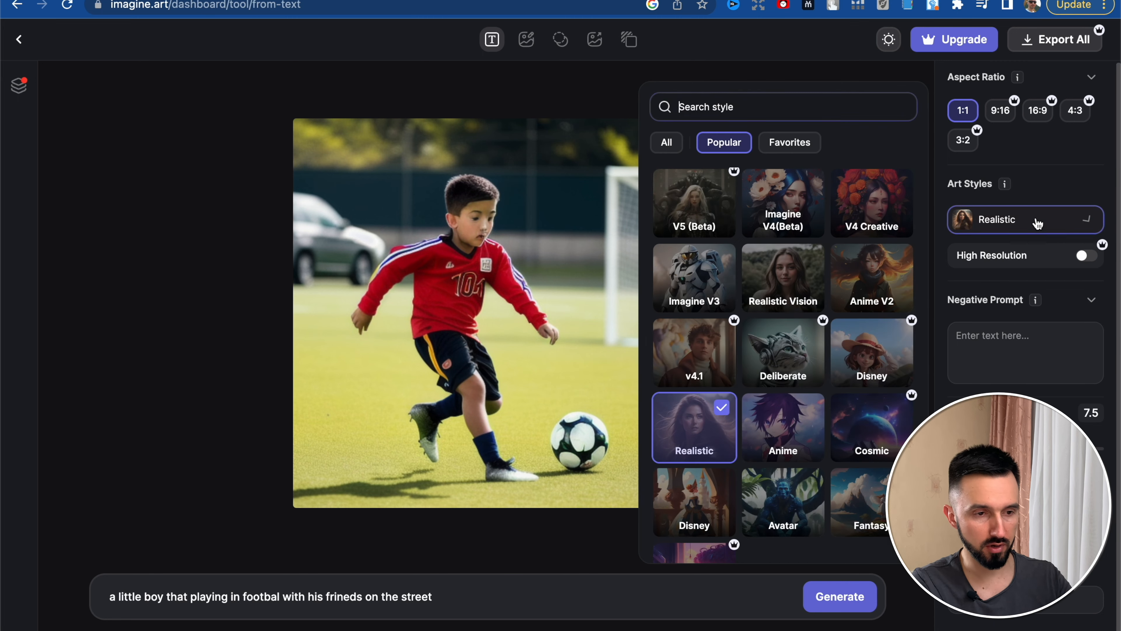
- Generate the football boy image in Avatar style
scroll("down", 3)
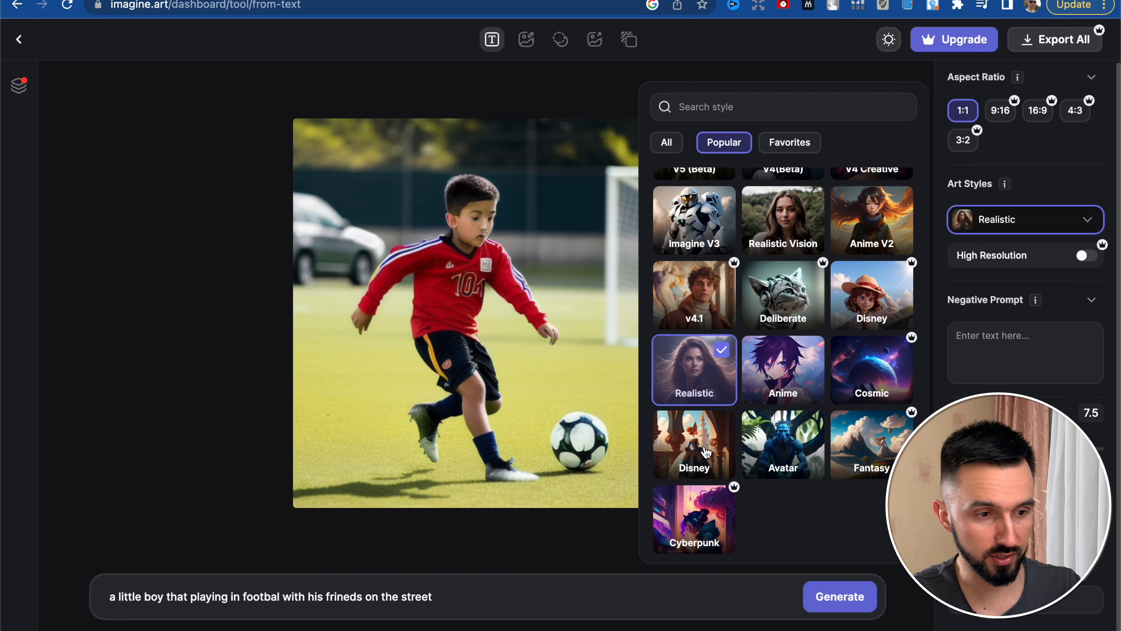
left_click(783, 443)
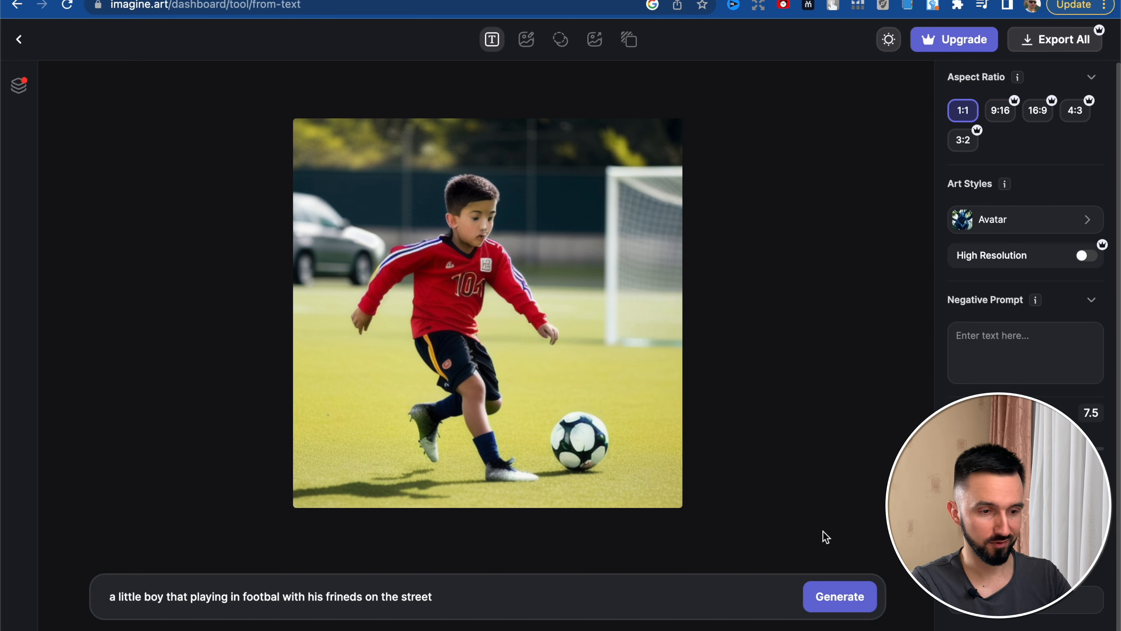
left_click(839, 596)
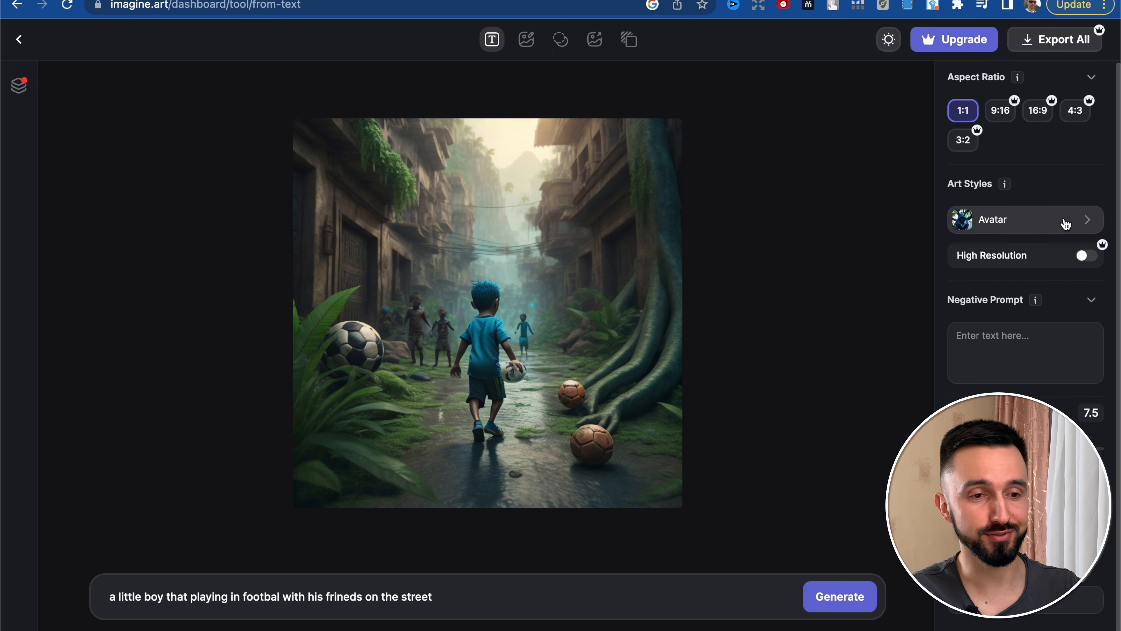
- Generate a Disney-style football boy image and view it large with its settings
left_click(1025, 220)
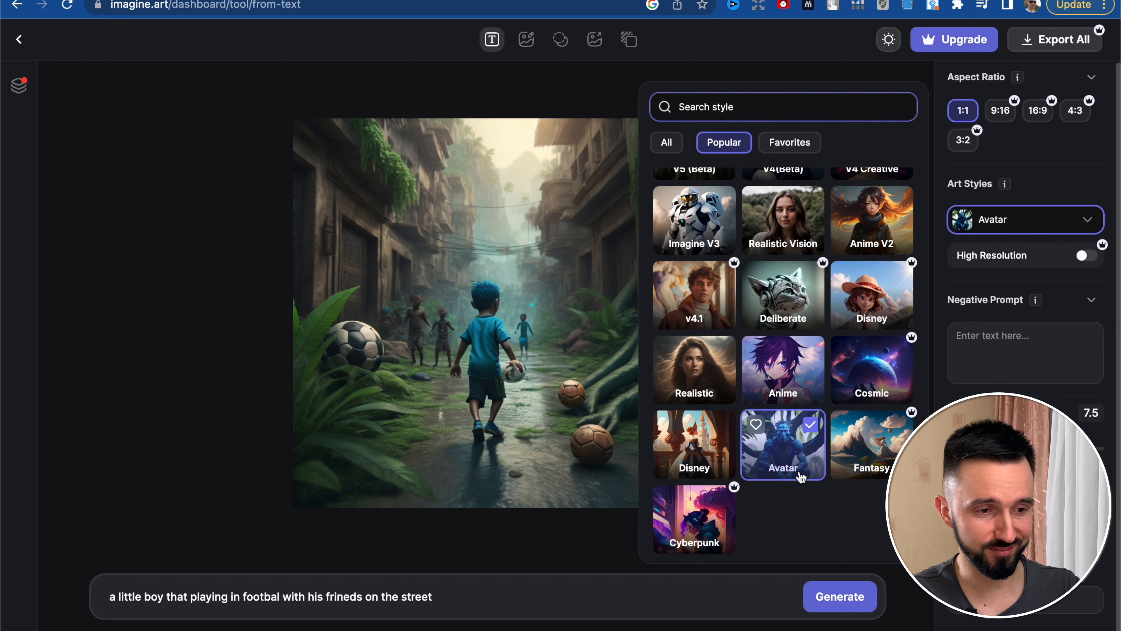
left_click(694, 447)
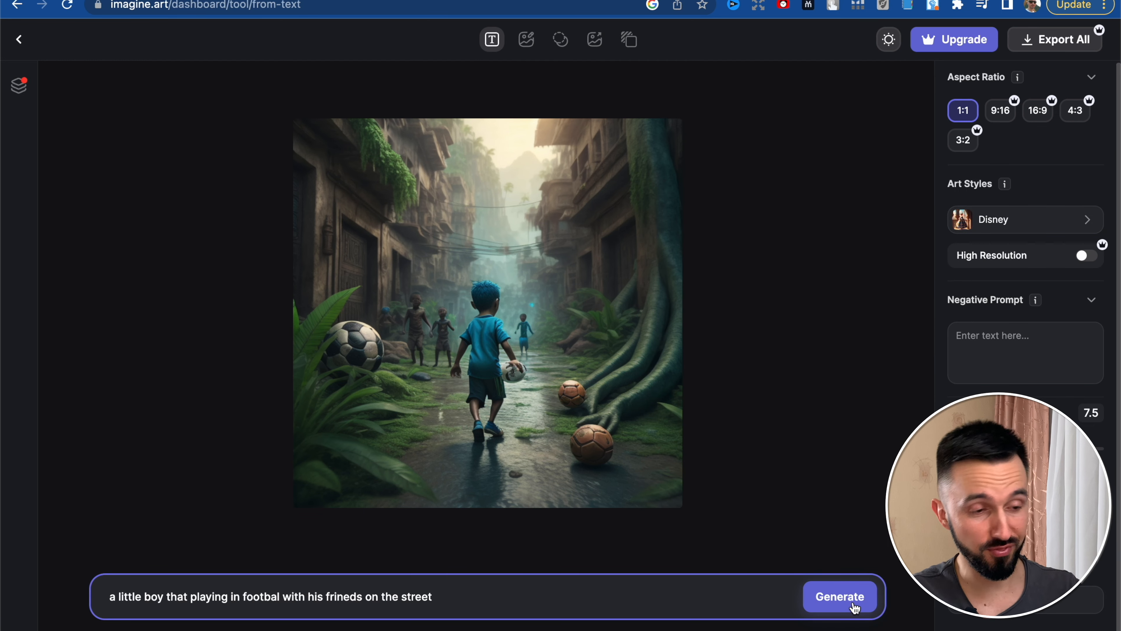
left_click(839, 597)
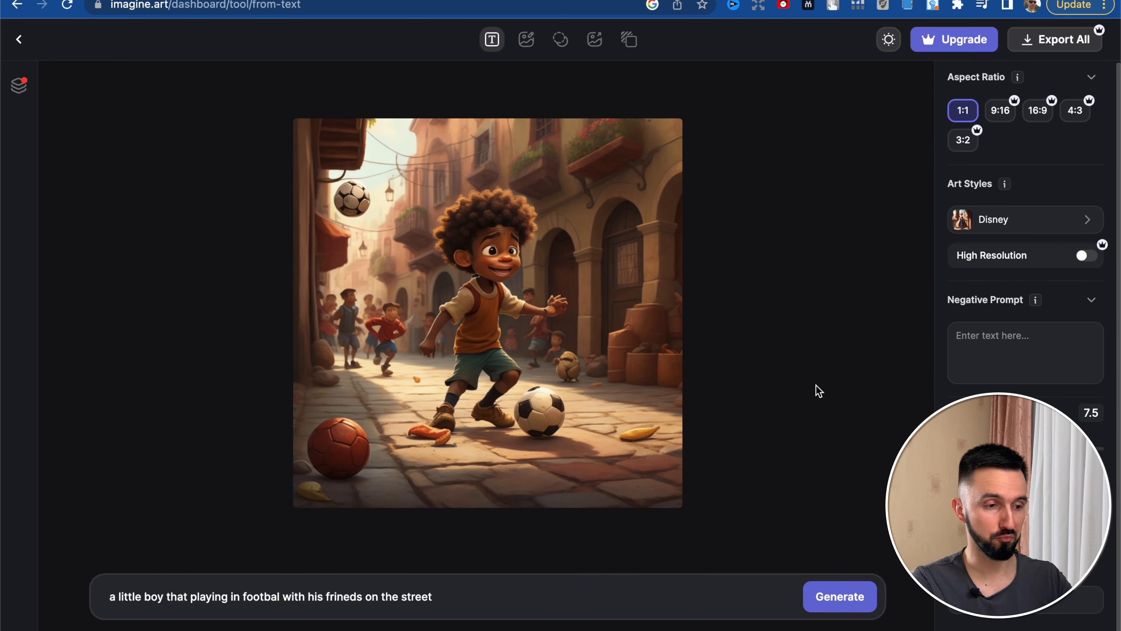
left_click(487, 311)
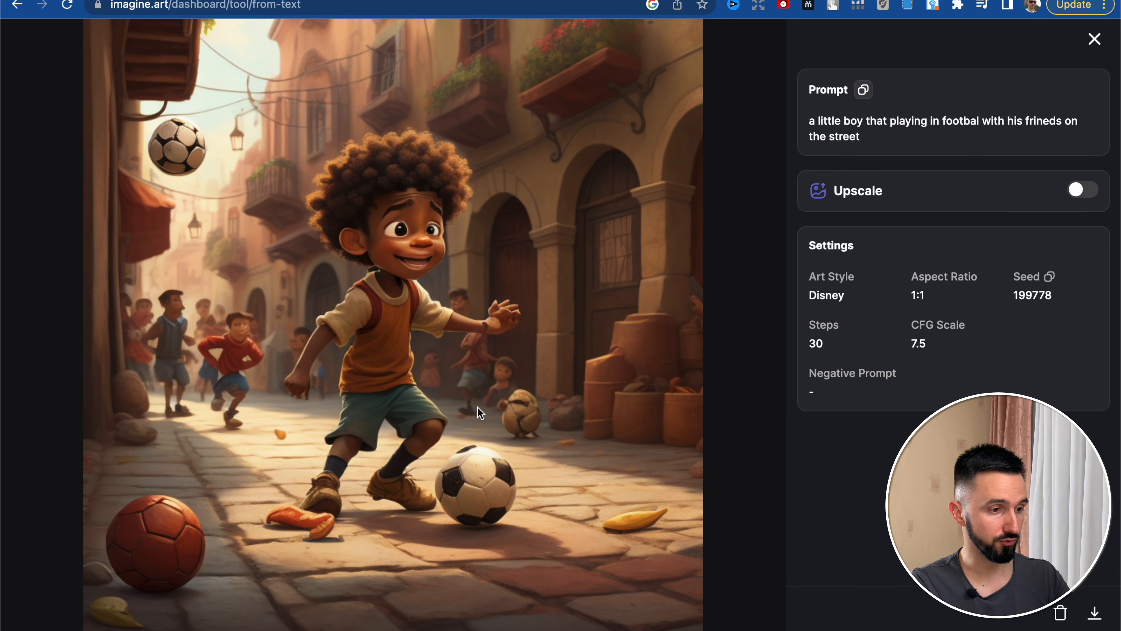
mouse_move(713, 396)
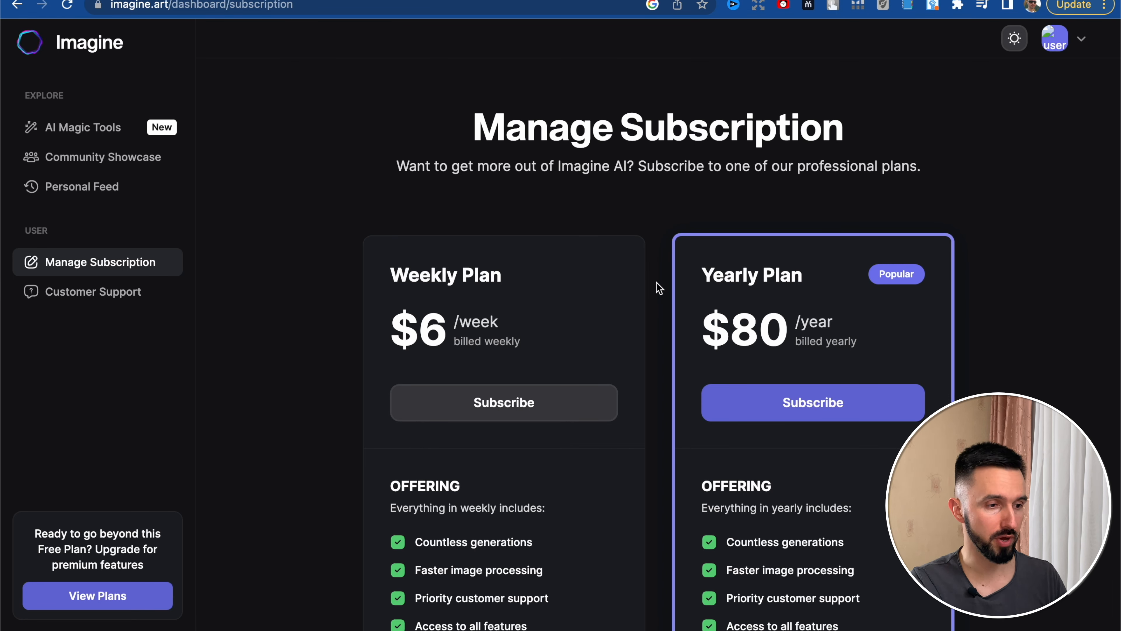
- Scroll past the $6 weekly and $80 yearly plans to the Frequently Asked Questions section
scroll("down", 3)
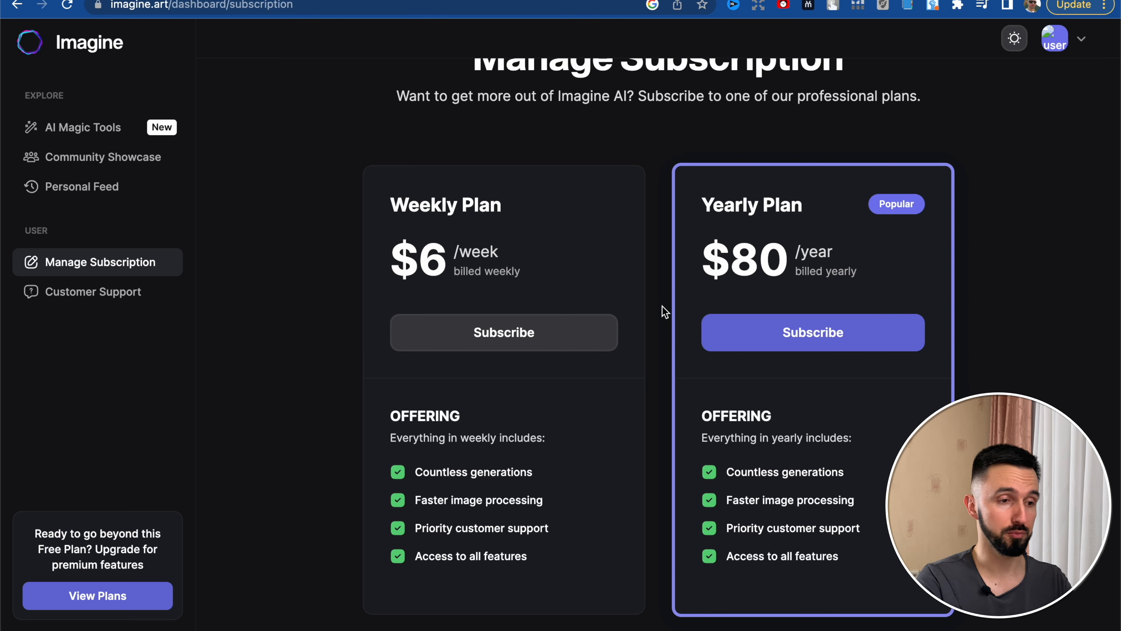
mouse_move(880, 223)
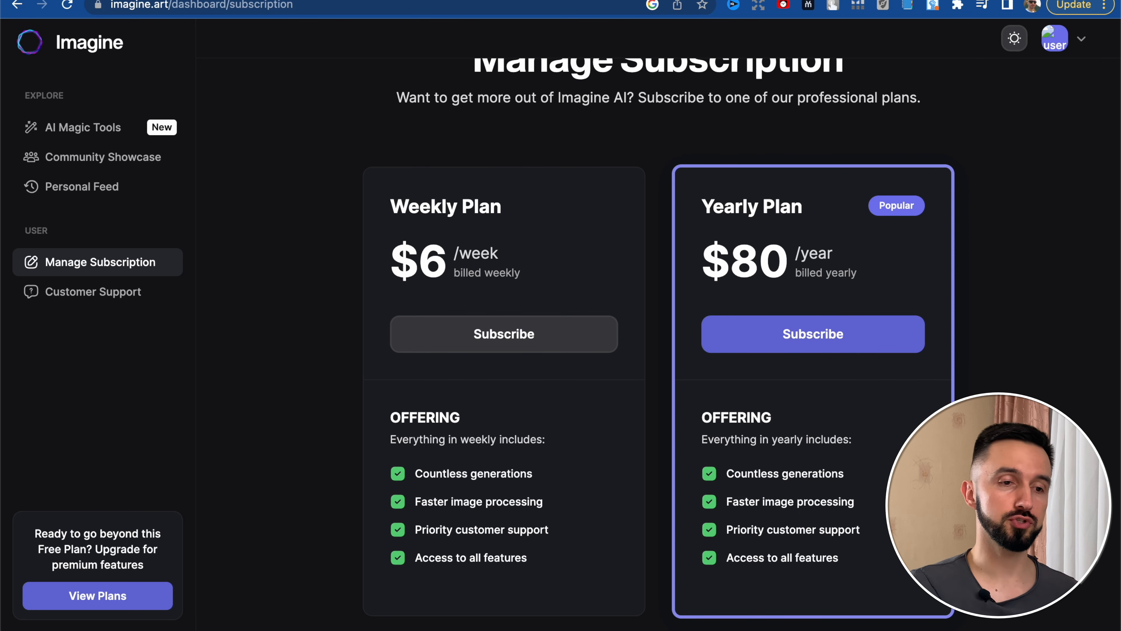
scroll("down", 3)
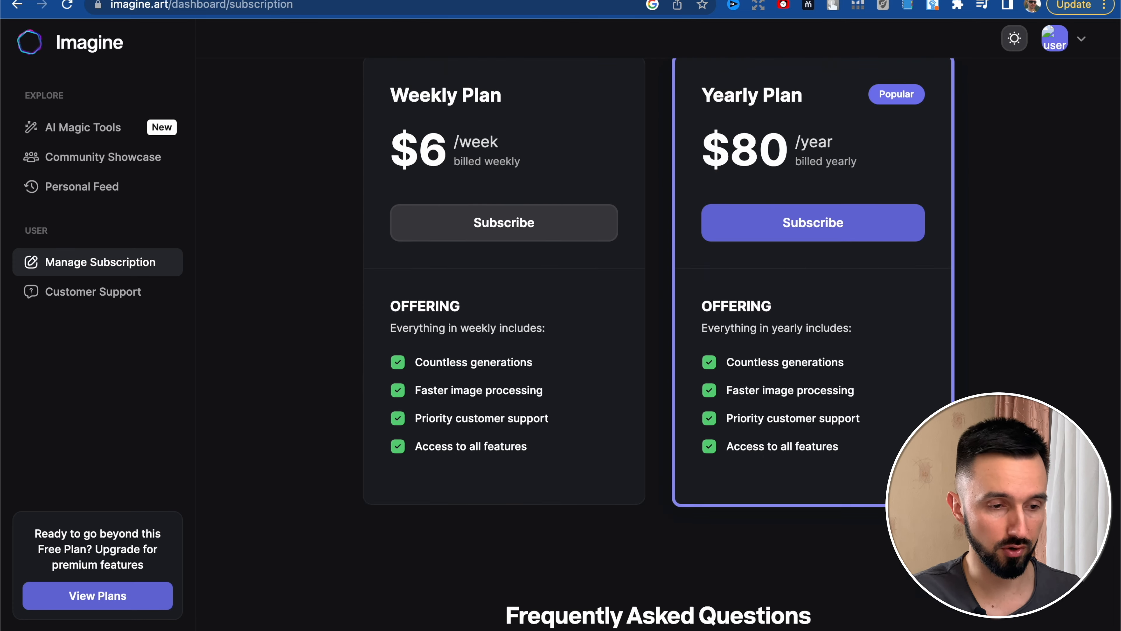
scroll("down", 3)
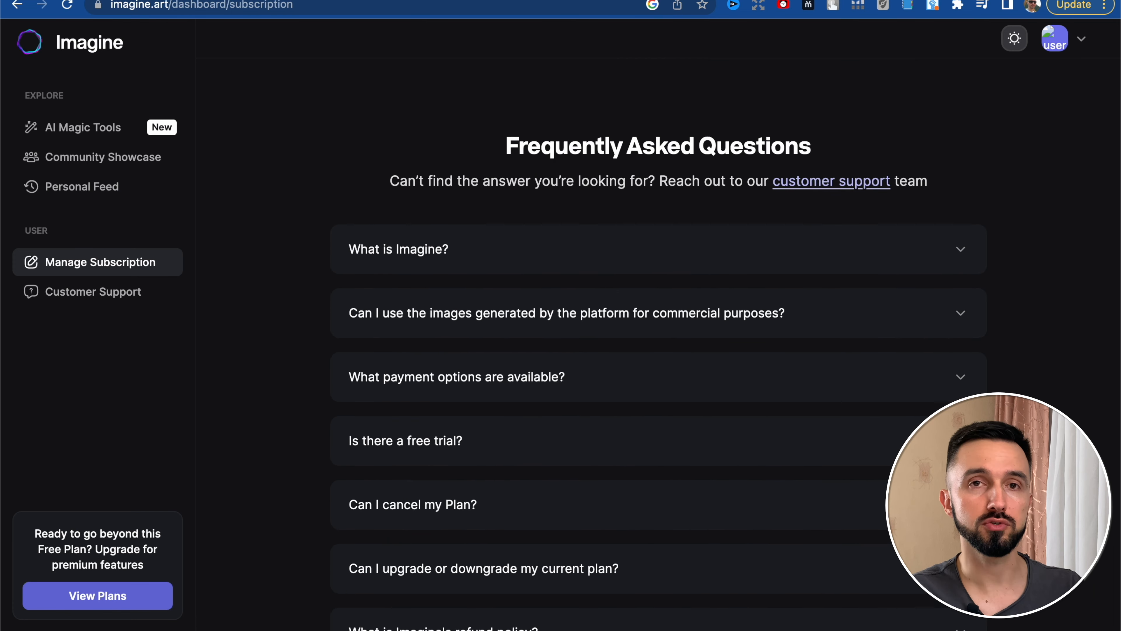
mouse_move(810, 390)
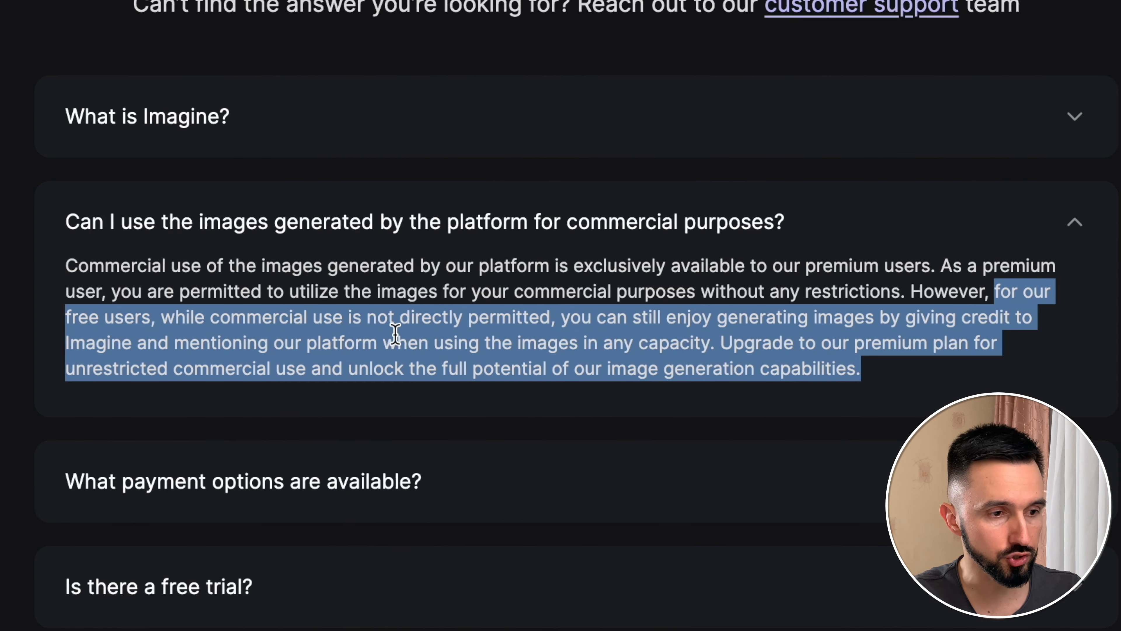
mouse_move(667, 432)
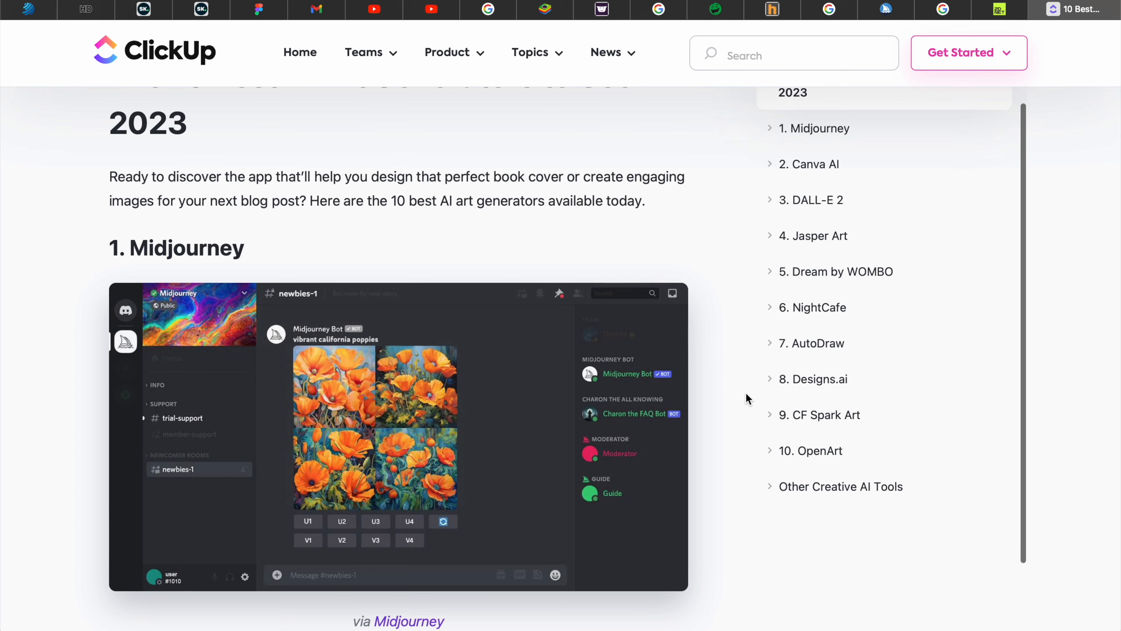
scroll("down", 3)
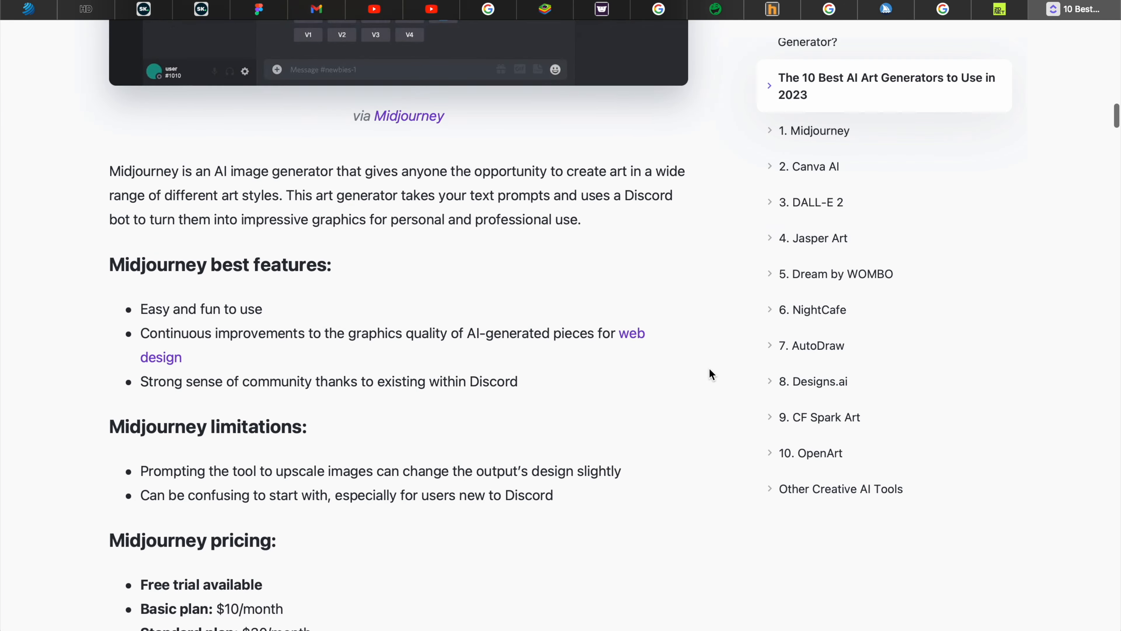
left_click(810, 167)
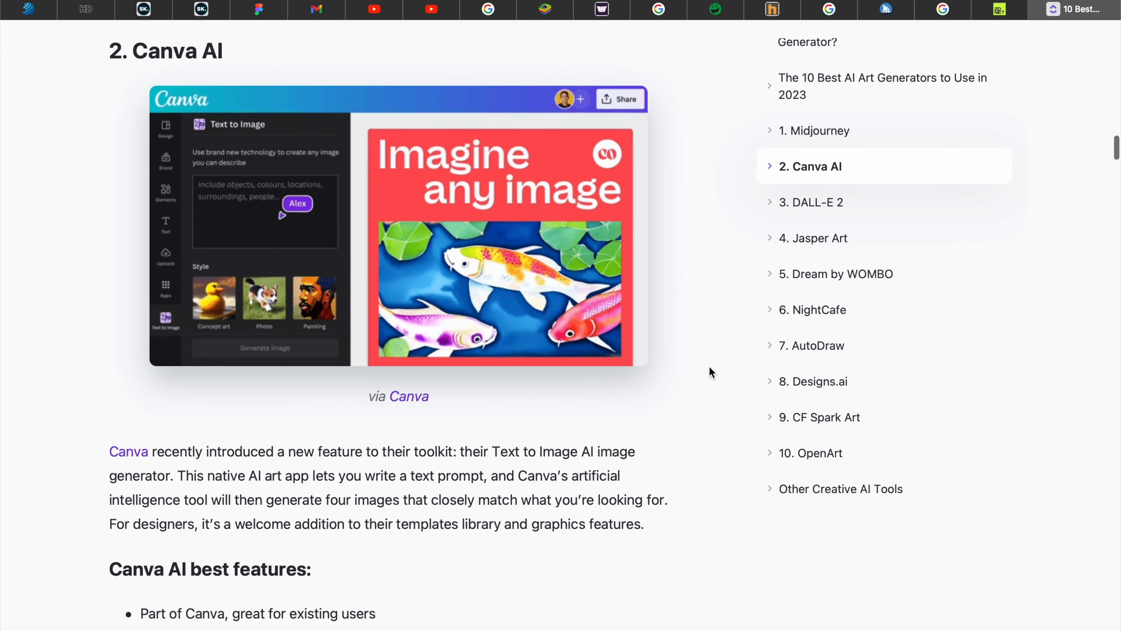
scroll("down", 3)
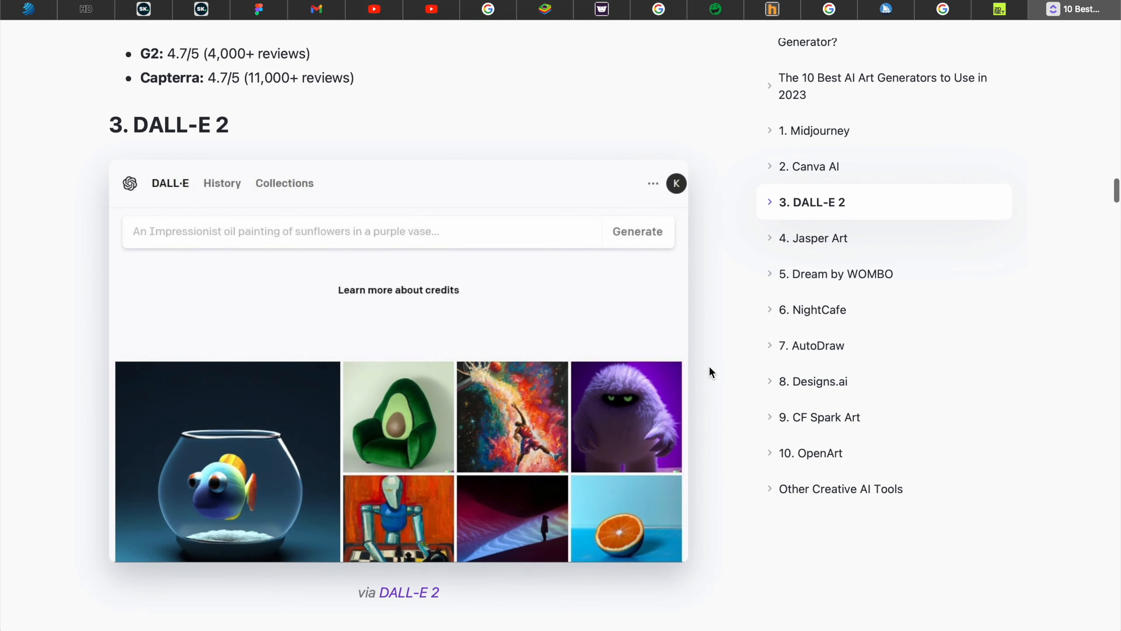
scroll("down", 3)
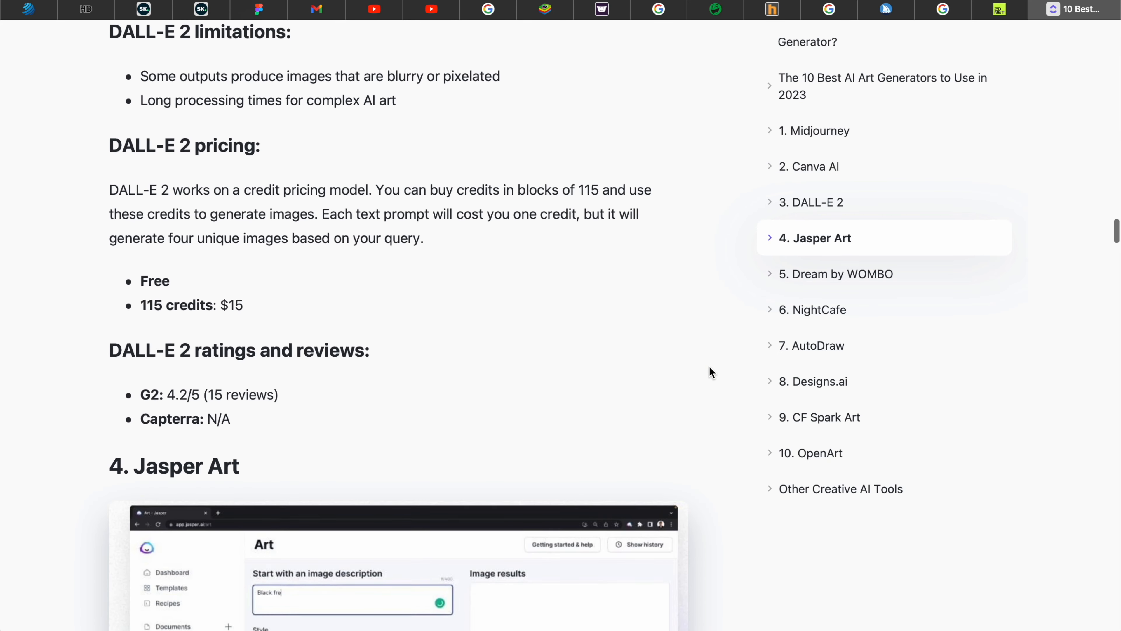
scroll("down", 3)
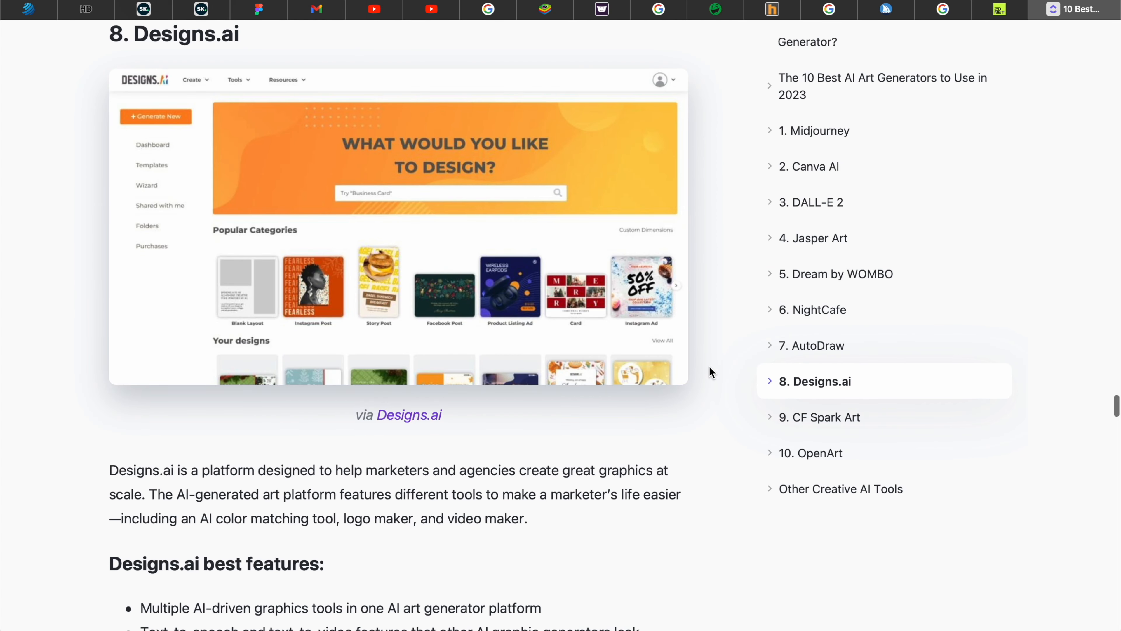
scroll("down", 3)
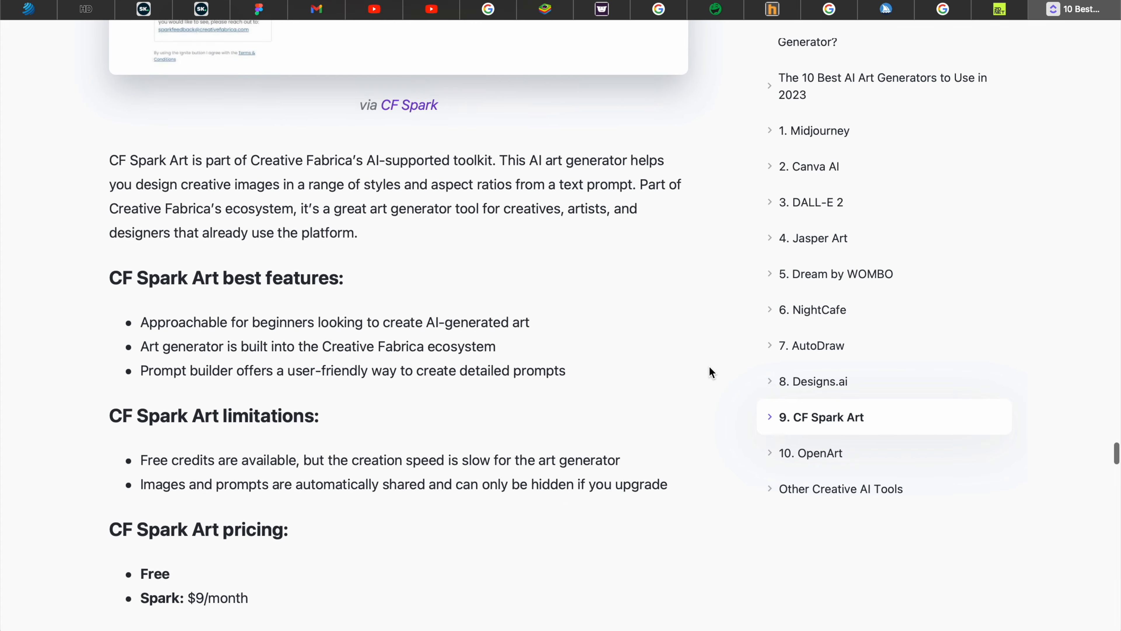